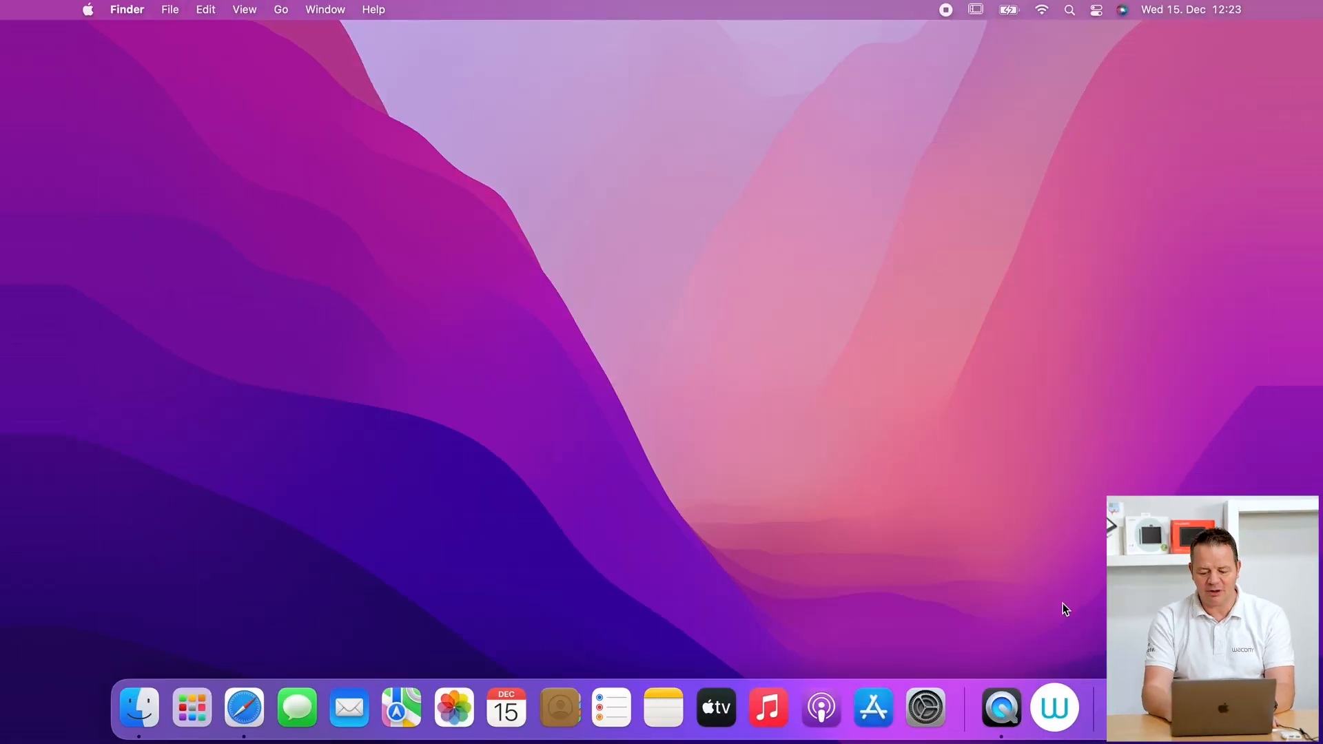
- Launch and close Wacom Desktop Center, then bring up Security & Privacy in System Preferences
{"action": "left_click", "coordinate": [1053, 709]}
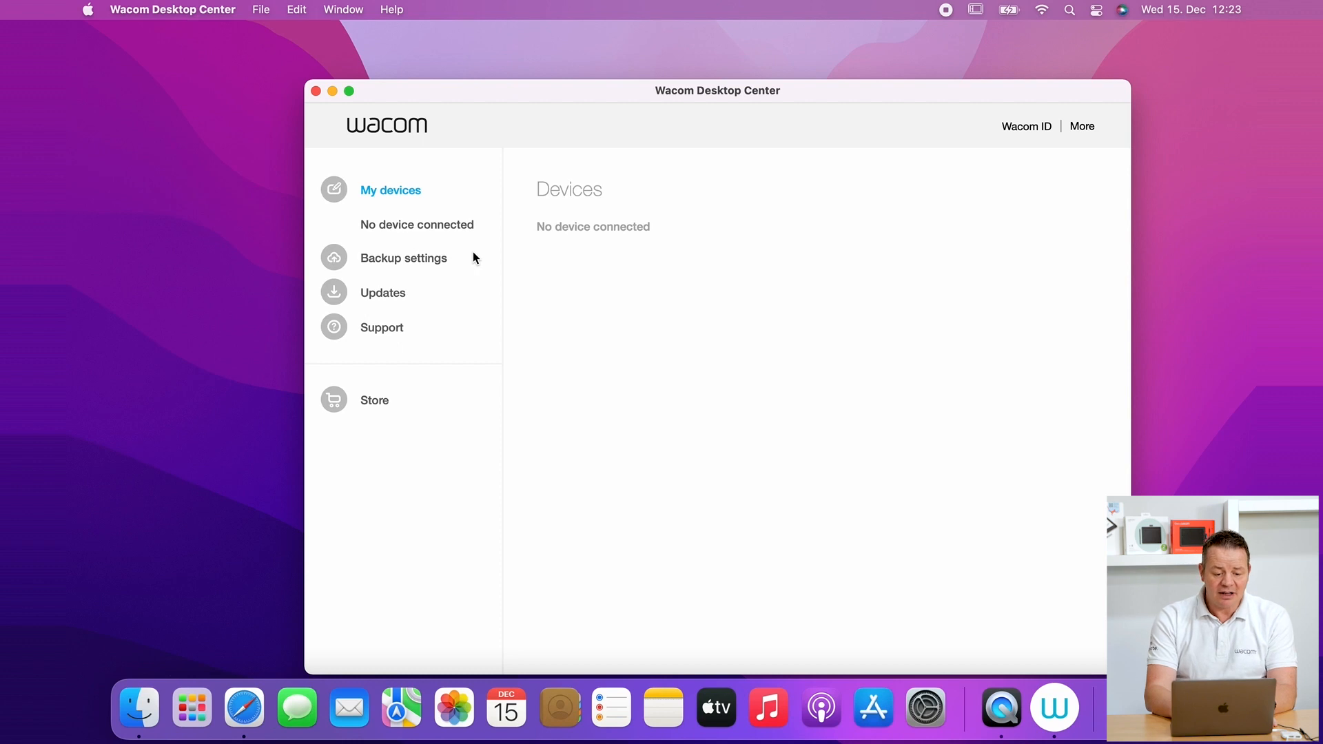
{"action": "mouse_move", "coordinate": [311, 105]}
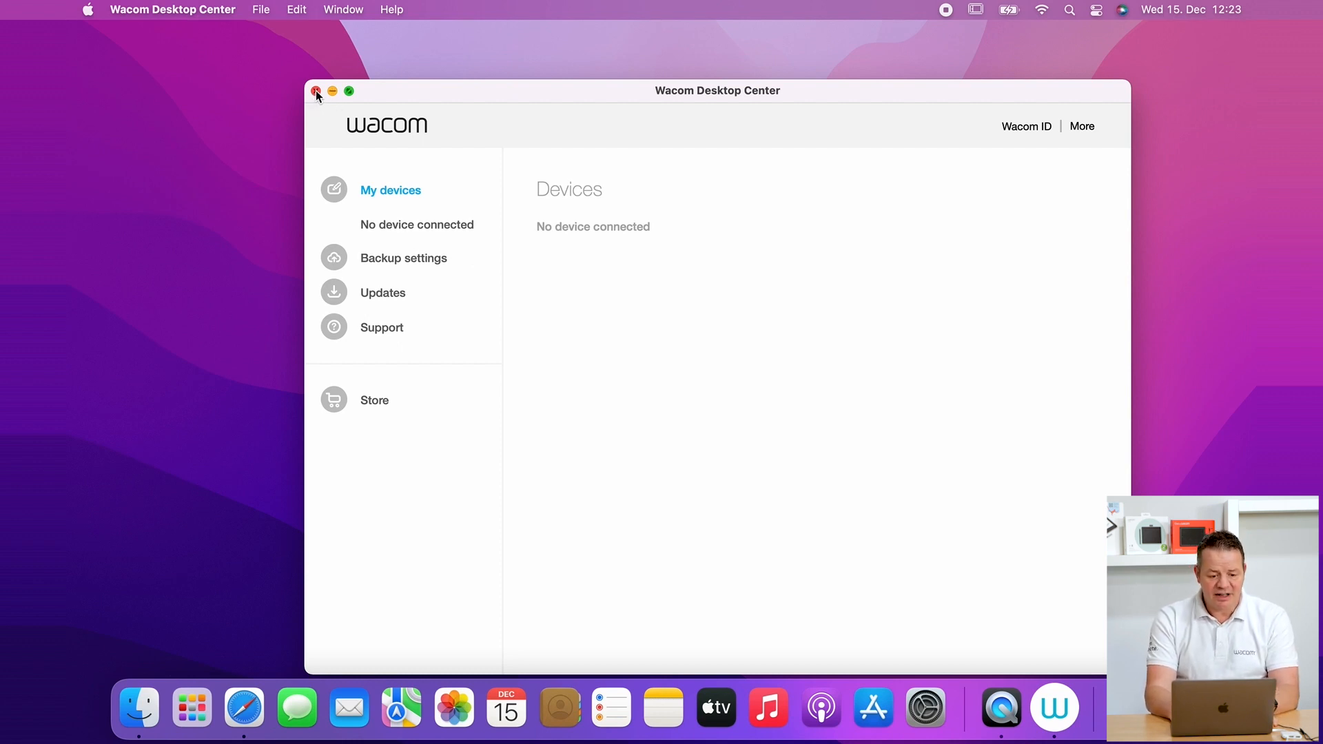
{"action": "left_click", "coordinate": [319, 91]}
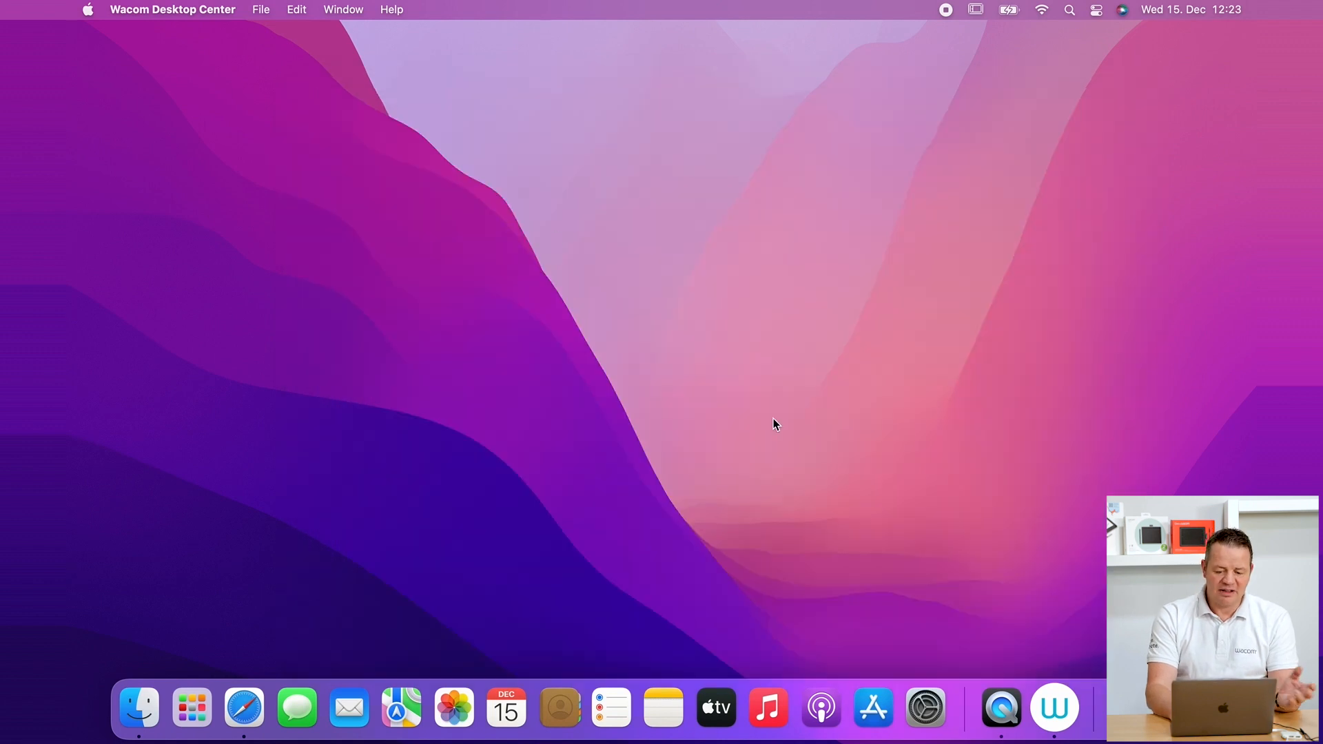
{"action": "mouse_move", "coordinate": [904, 524]}
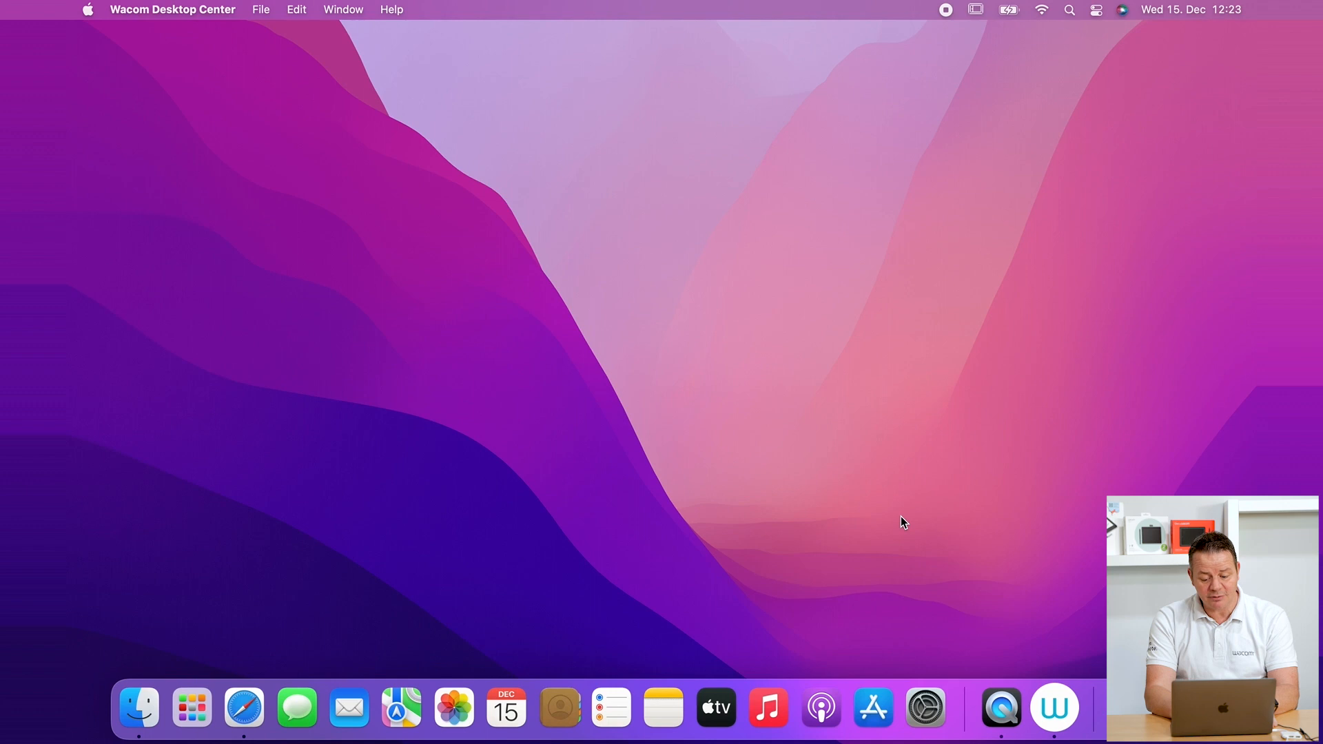
{"action": "mouse_move", "coordinate": [926, 622]}
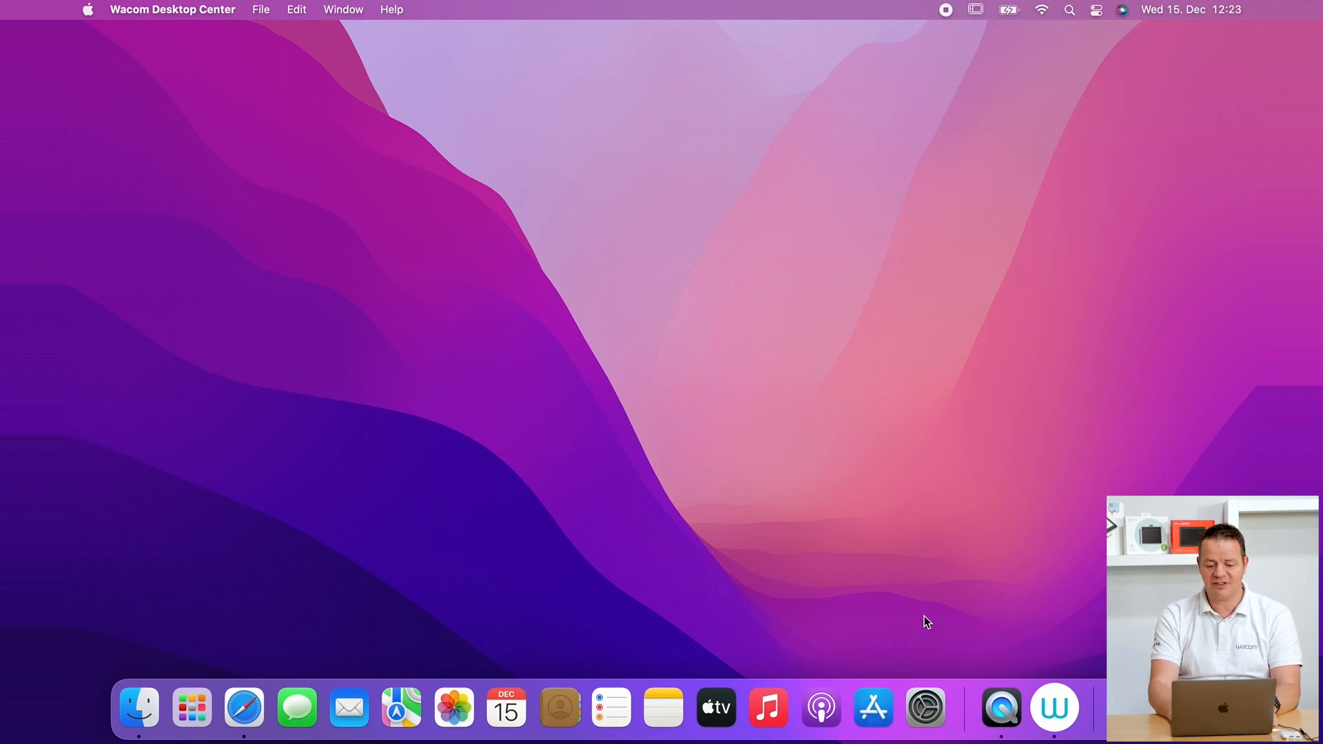
{"action": "left_click", "coordinate": [925, 706]}
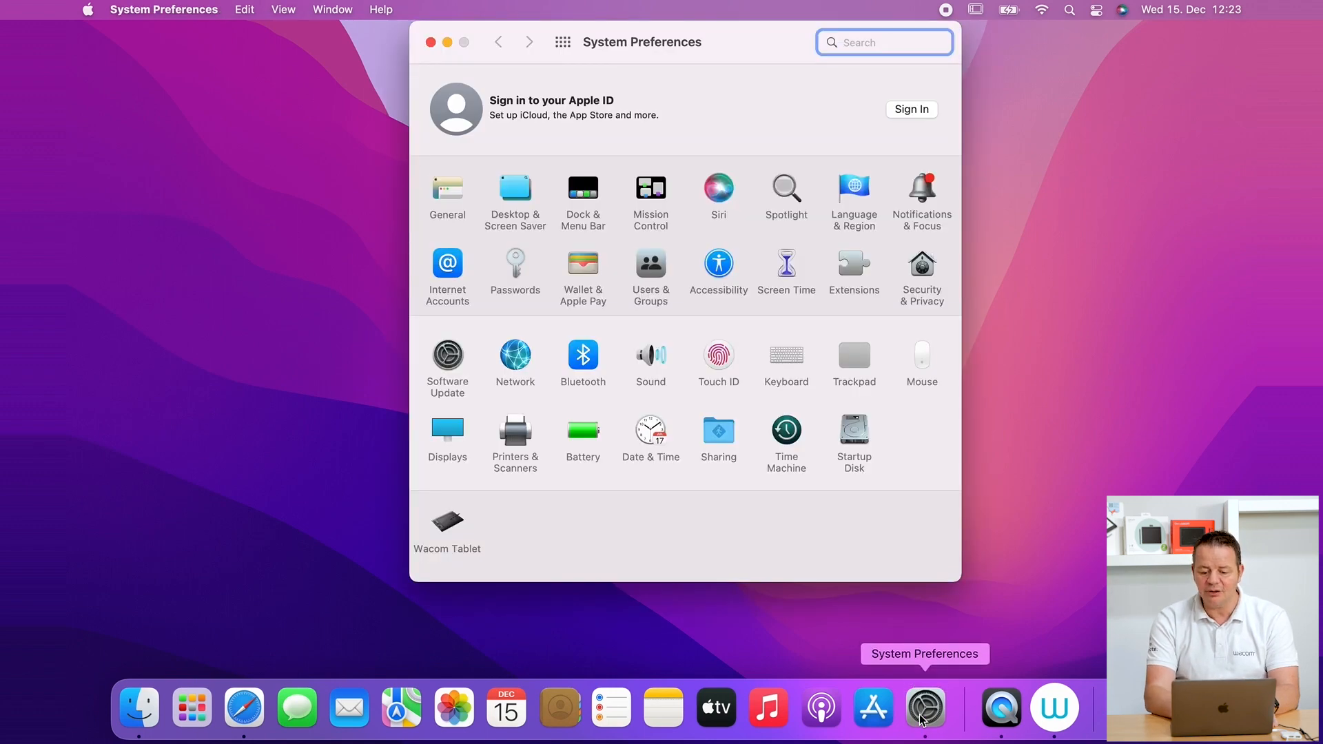
{"action": "mouse_move", "coordinate": [926, 288]}
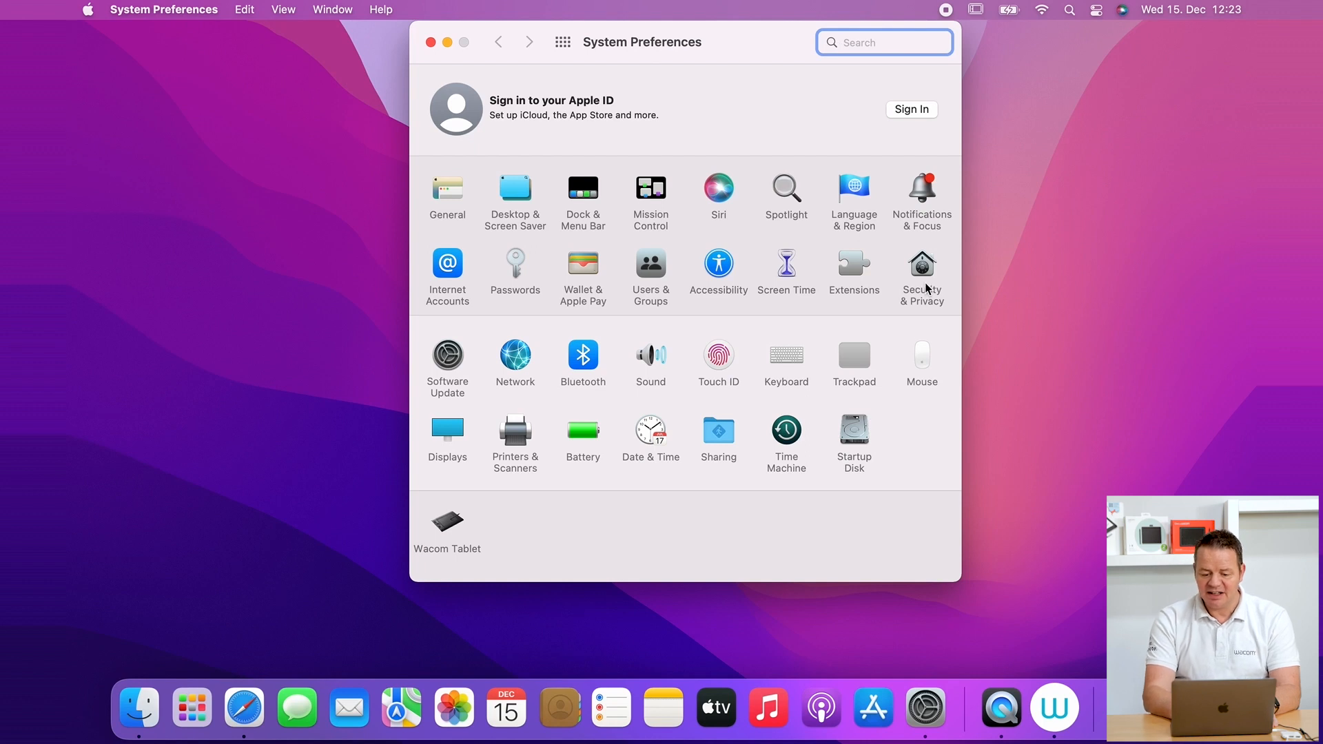
{"action": "left_click", "coordinate": [922, 263]}
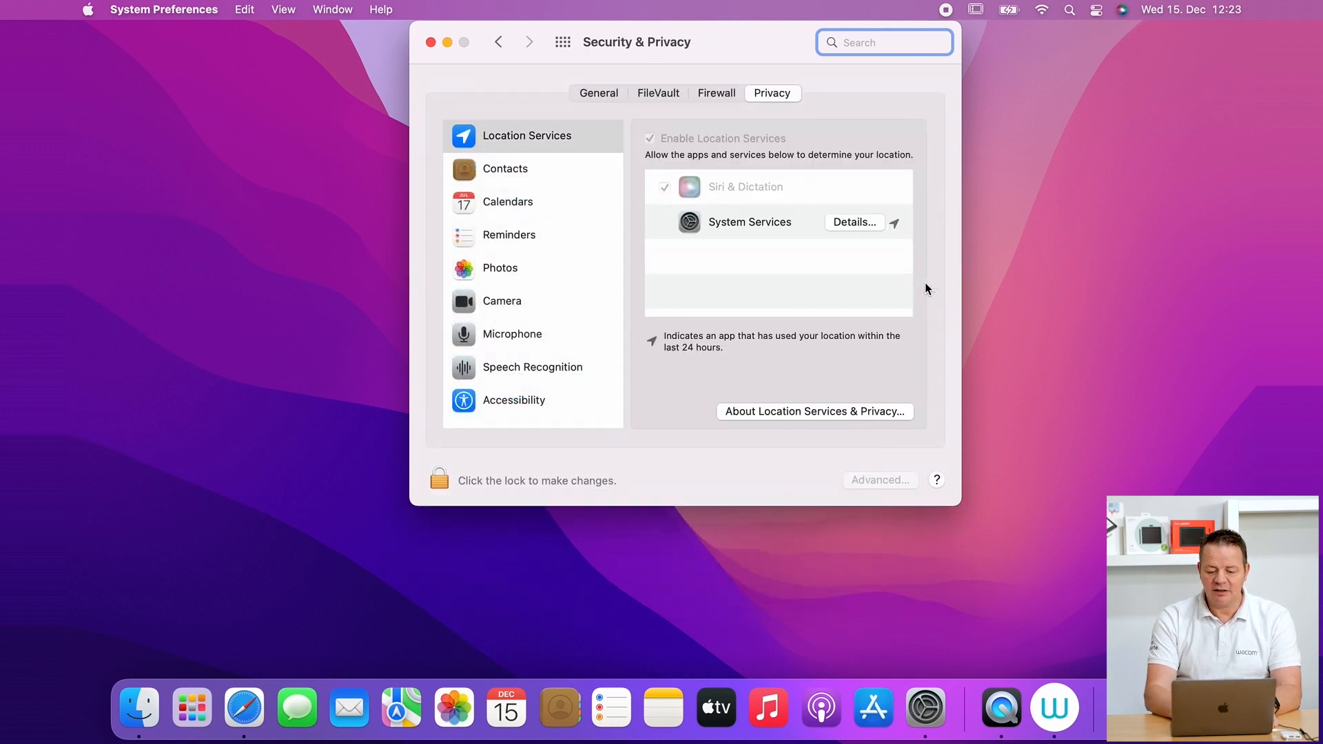
{"action": "mouse_move", "coordinate": [525, 319]}
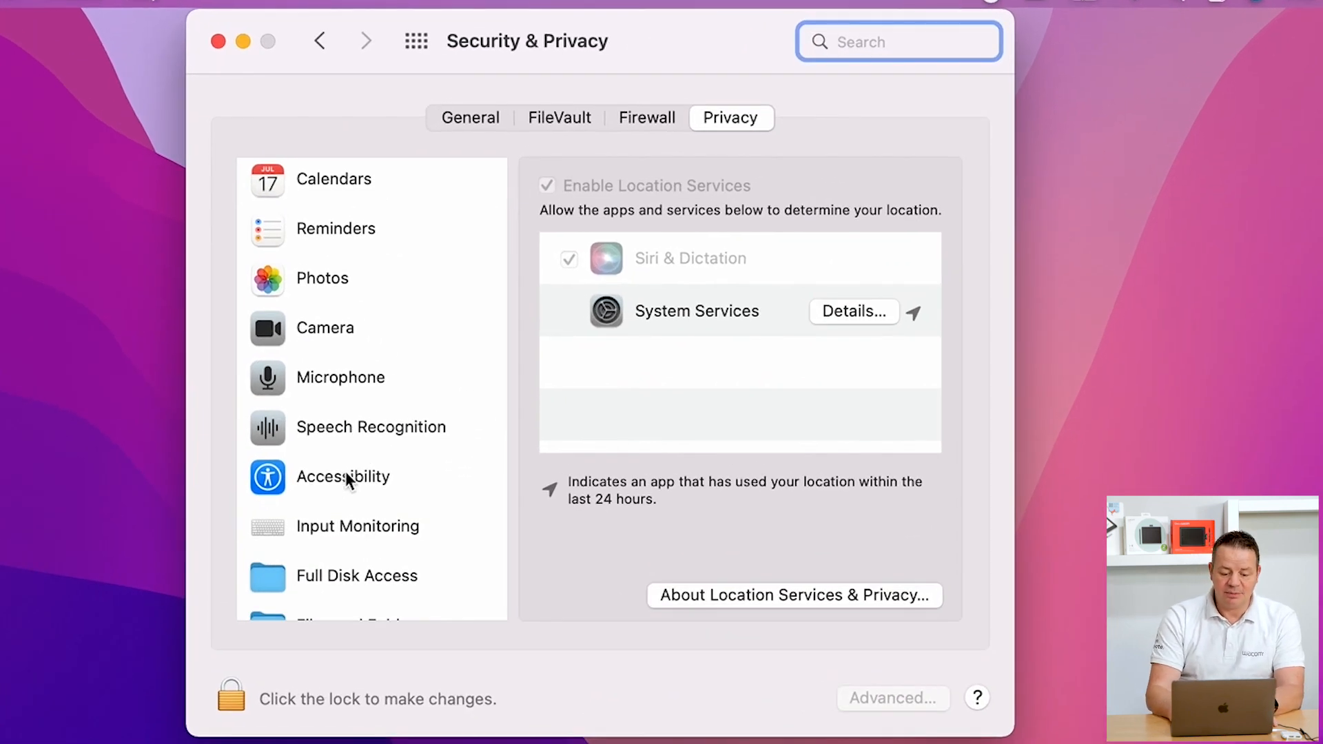
- Switch between the Accessibility list (showing AEServer) and the empty Input Monitoring list
{"action": "left_click", "coordinate": [343, 477]}
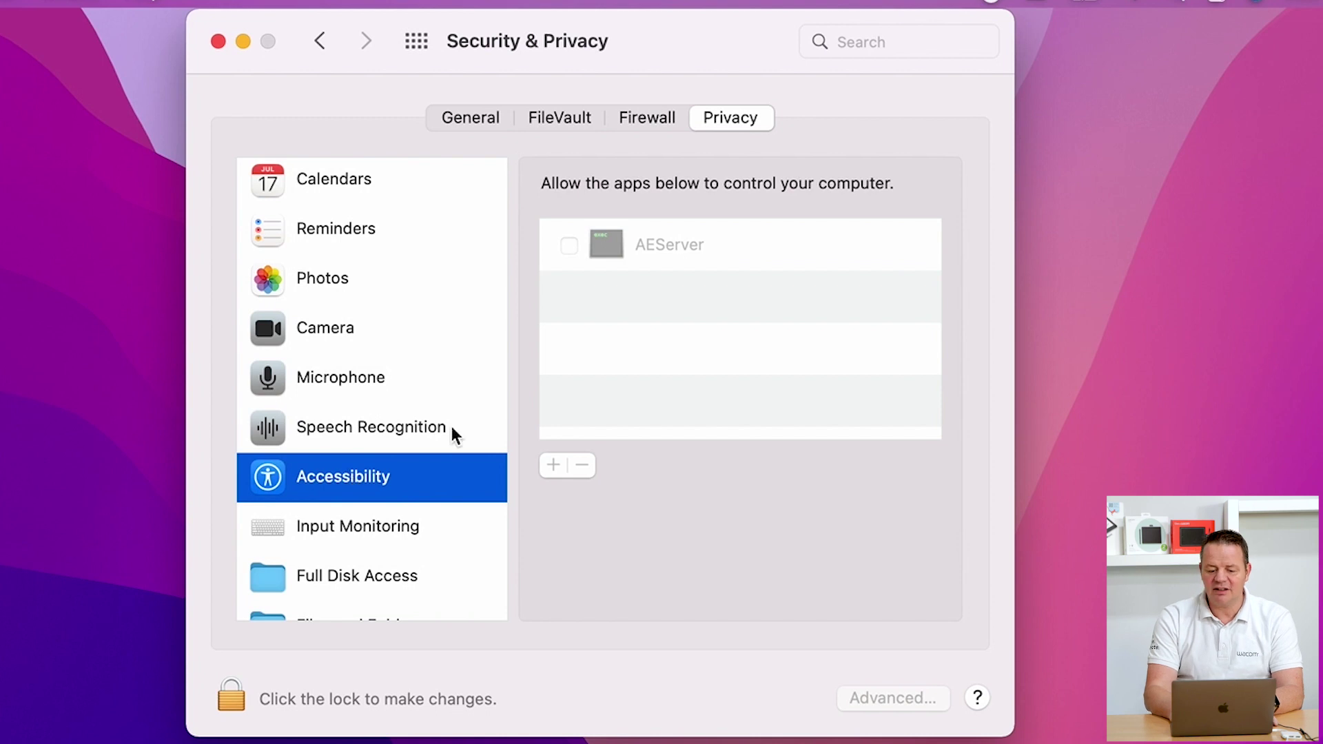
{"action": "mouse_move", "coordinate": [738, 373]}
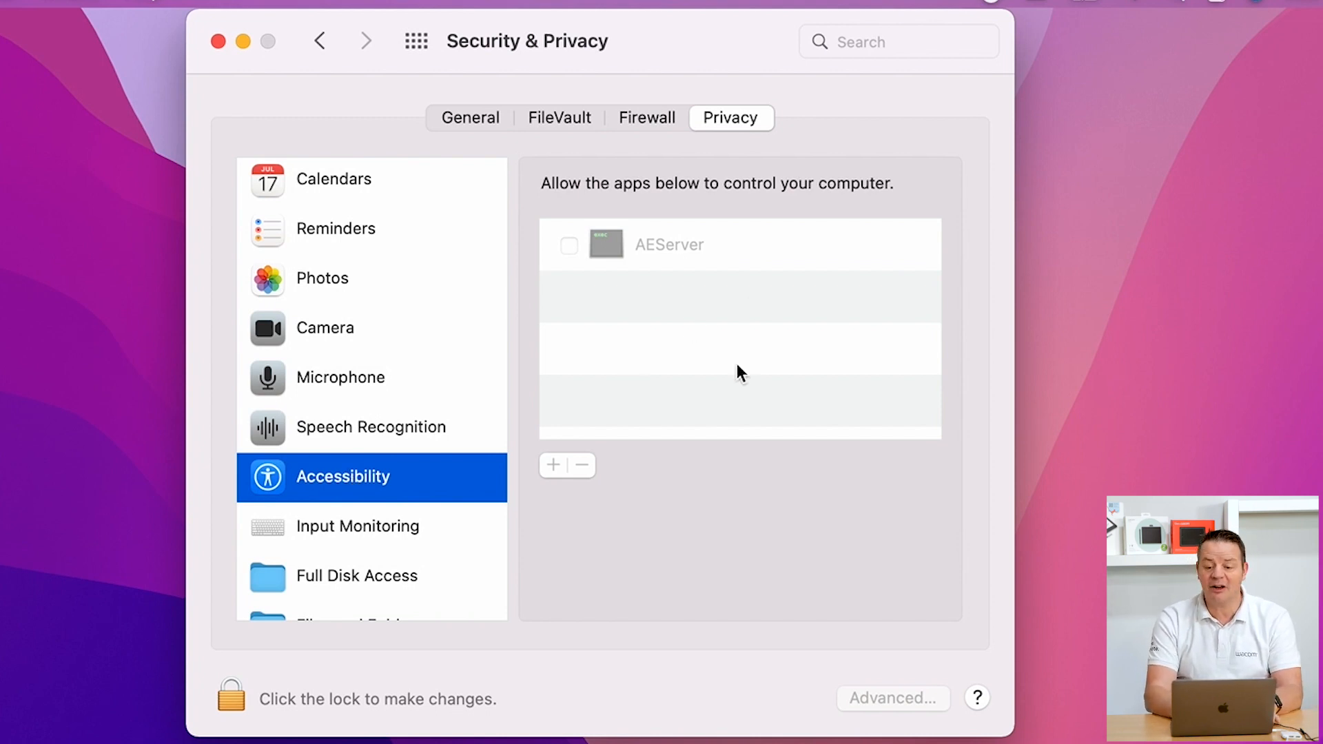
{"action": "mouse_move", "coordinate": [762, 324]}
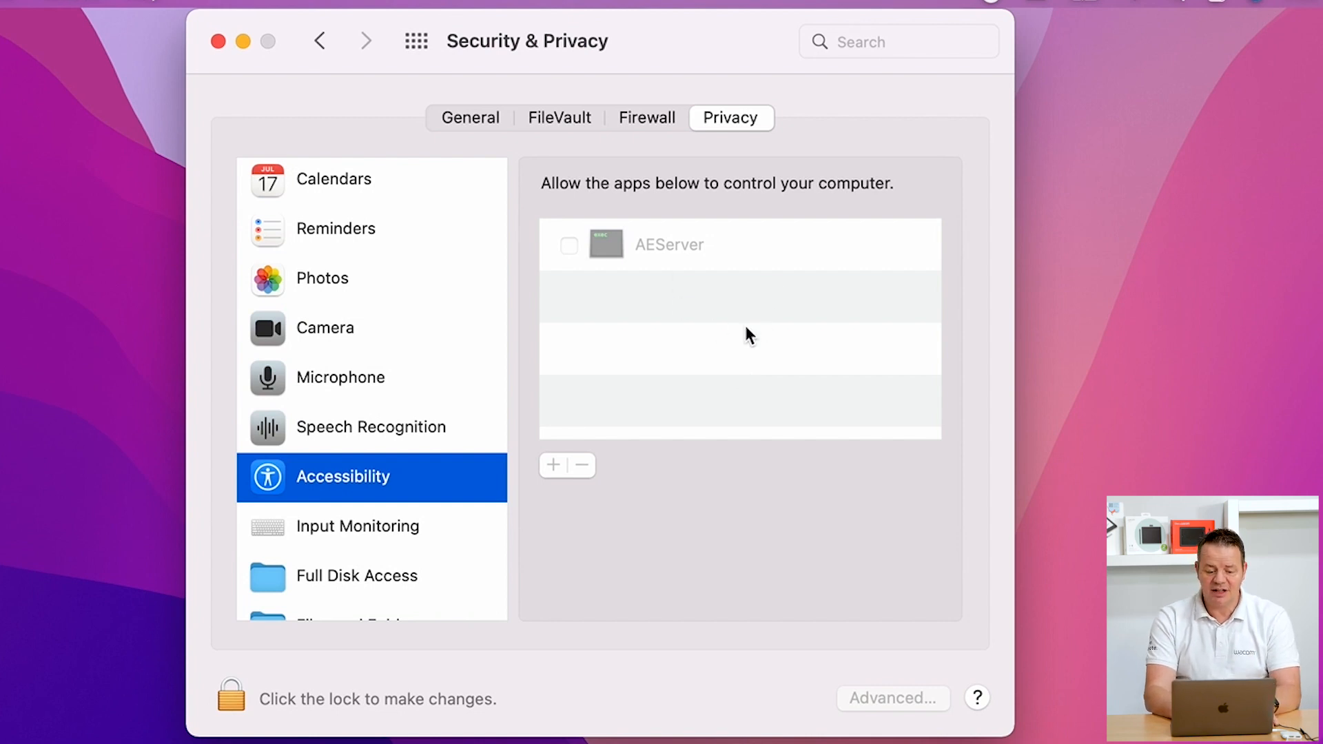
{"action": "mouse_move", "coordinate": [412, 517]}
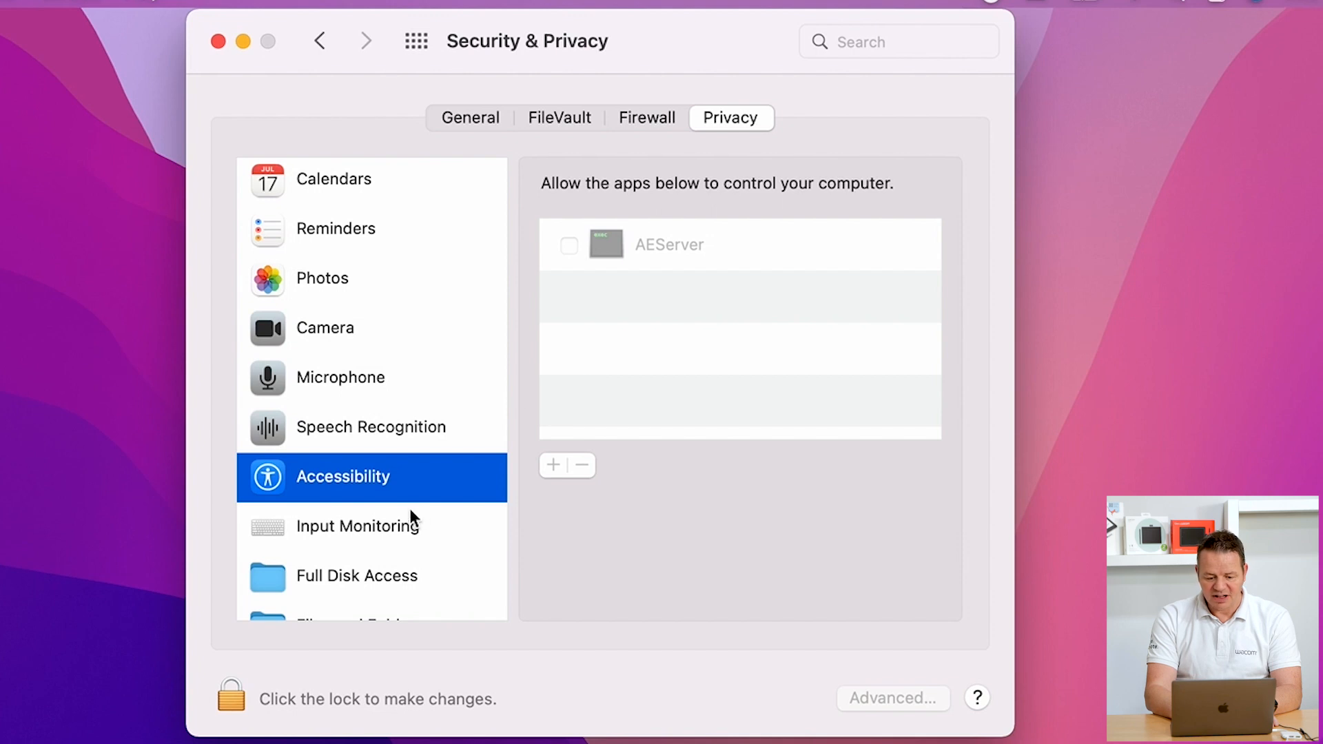
{"action": "left_click", "coordinate": [353, 531]}
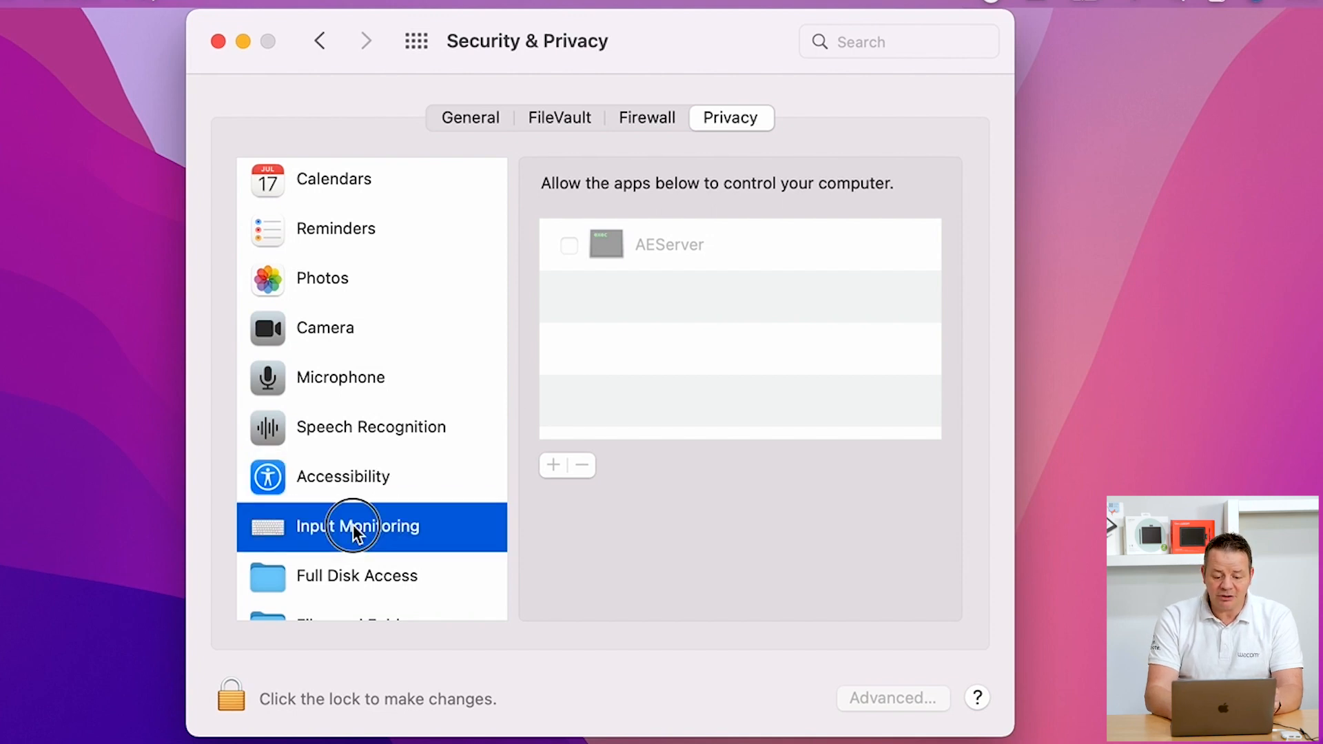
{"action": "left_click", "coordinate": [356, 526]}
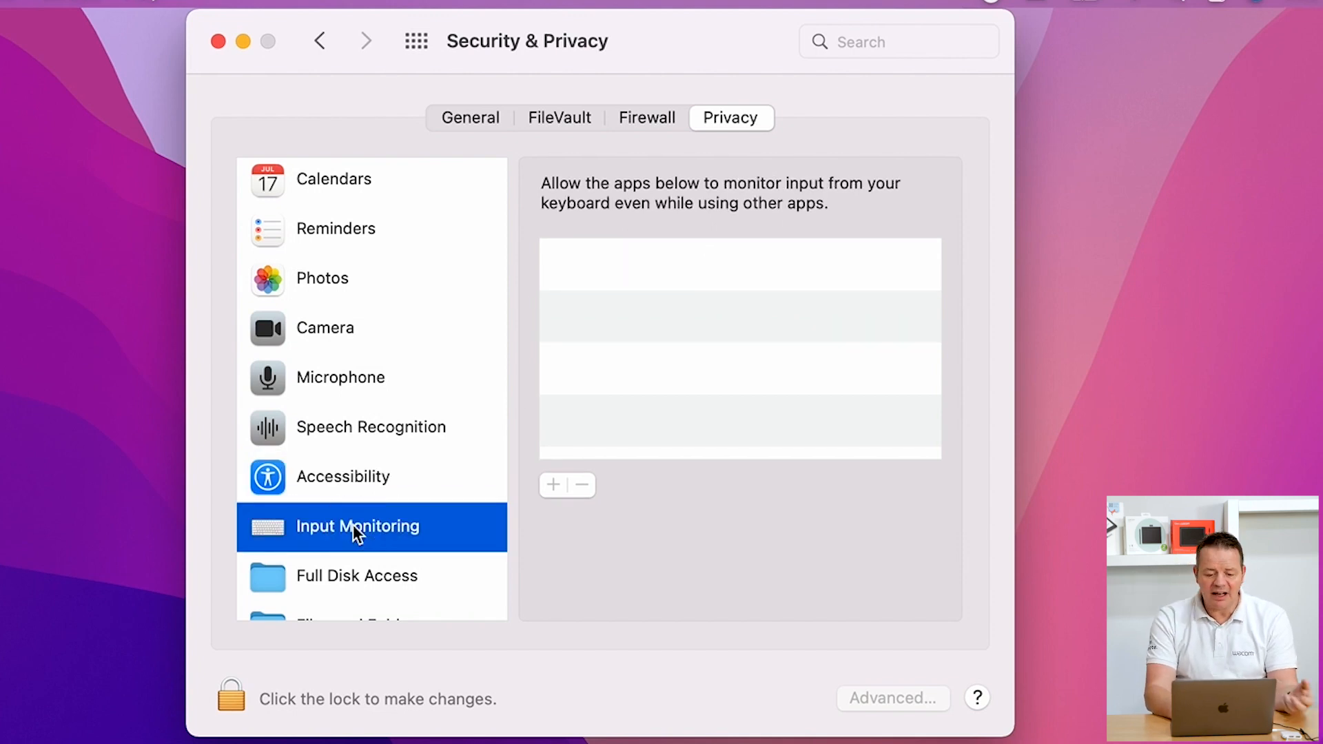
{"action": "mouse_move", "coordinate": [578, 369]}
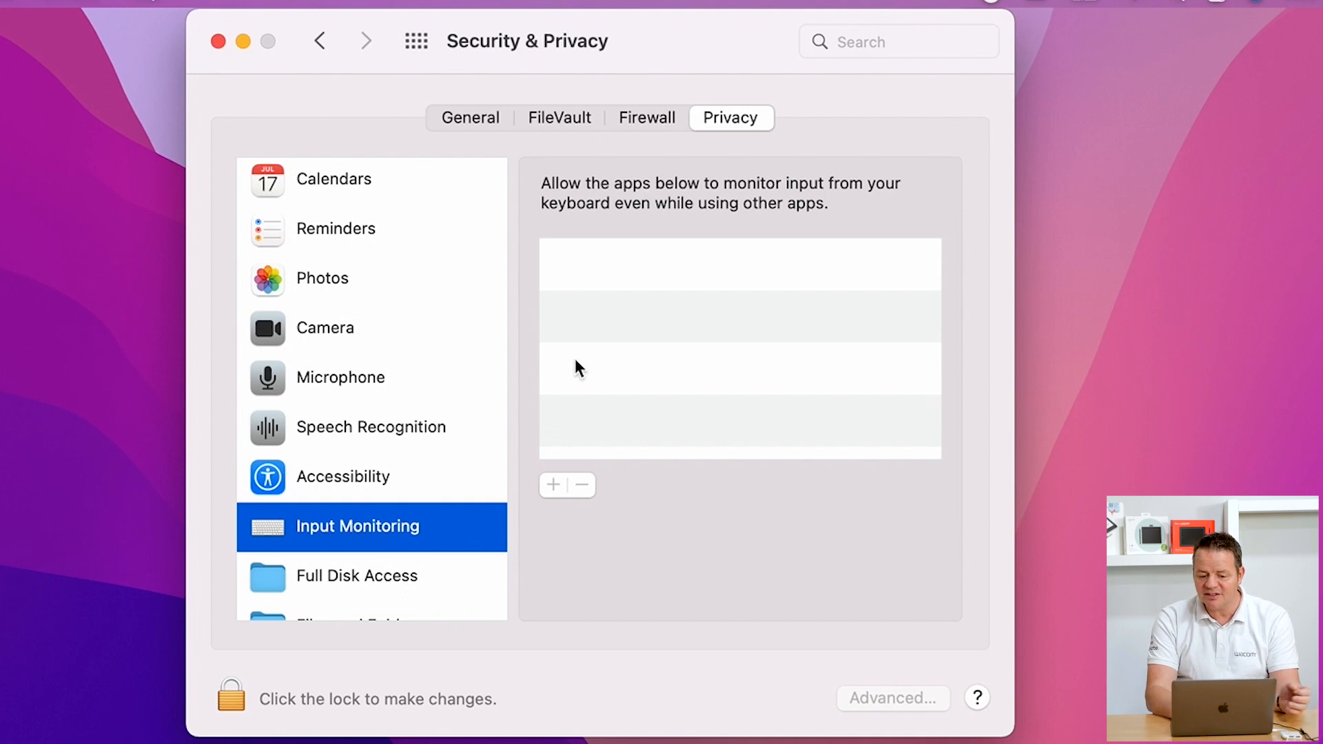
{"action": "mouse_move", "coordinate": [647, 332]}
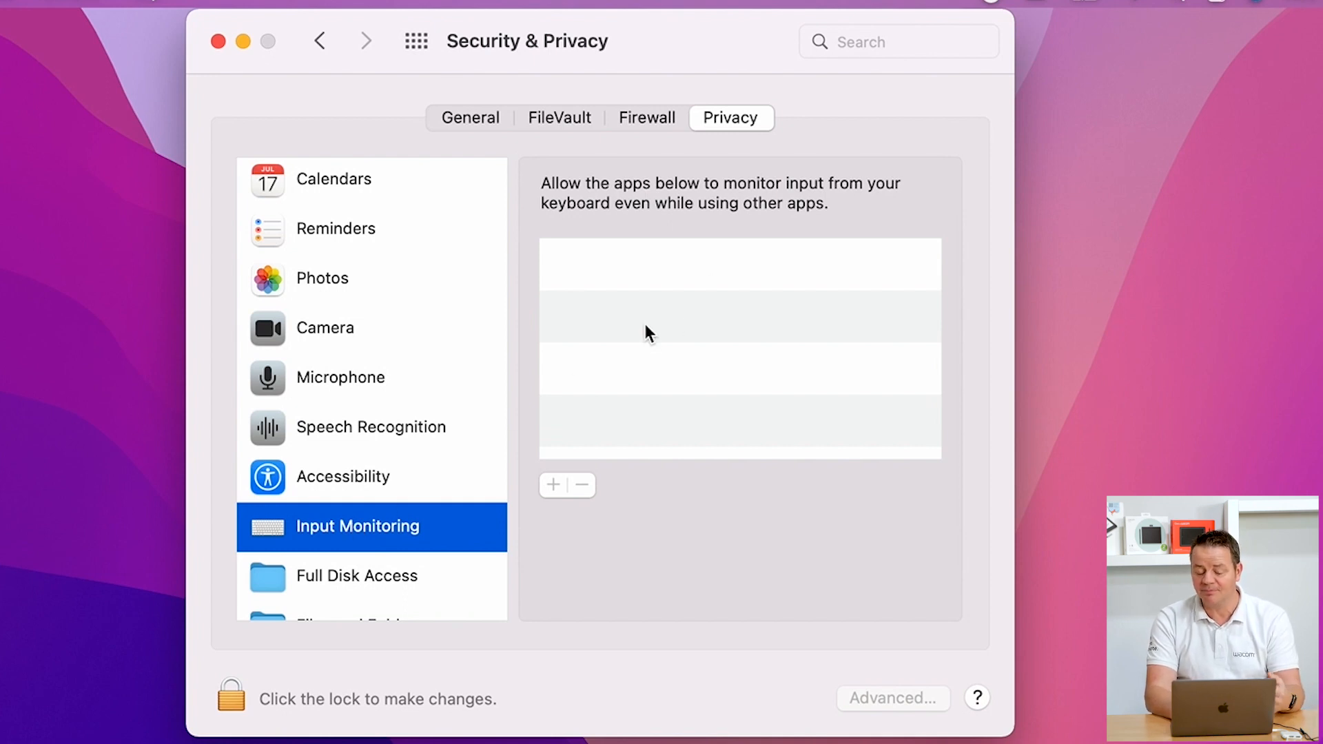
{"action": "mouse_move", "coordinate": [713, 304]}
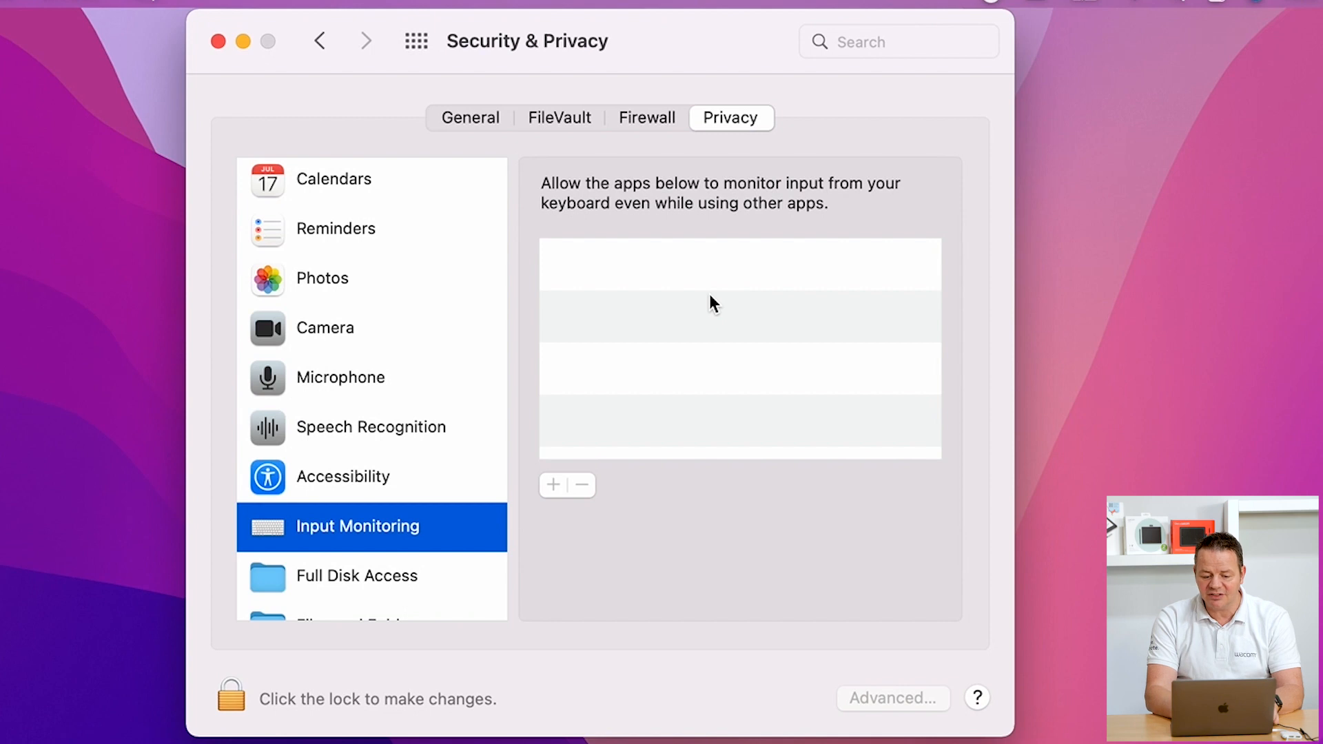
{"action": "mouse_move", "coordinate": [449, 462]}
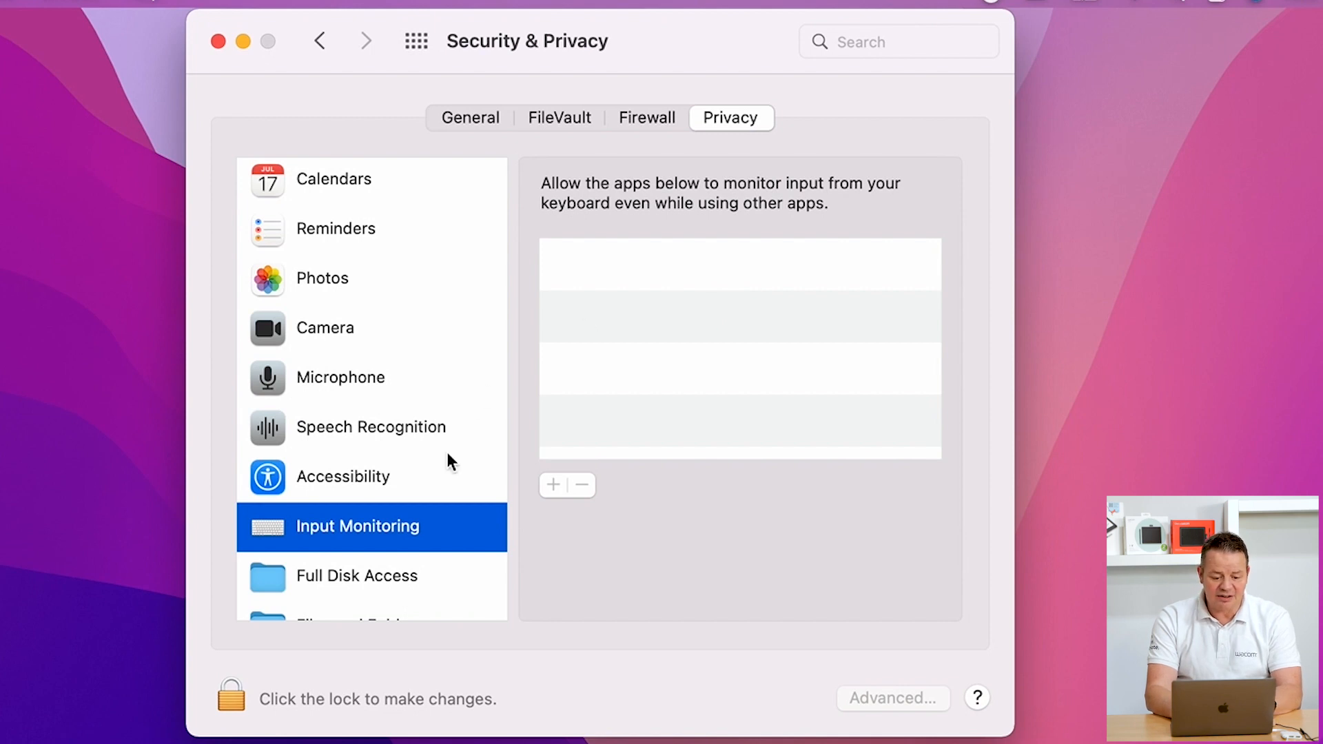
{"action": "mouse_move", "coordinate": [308, 537]}
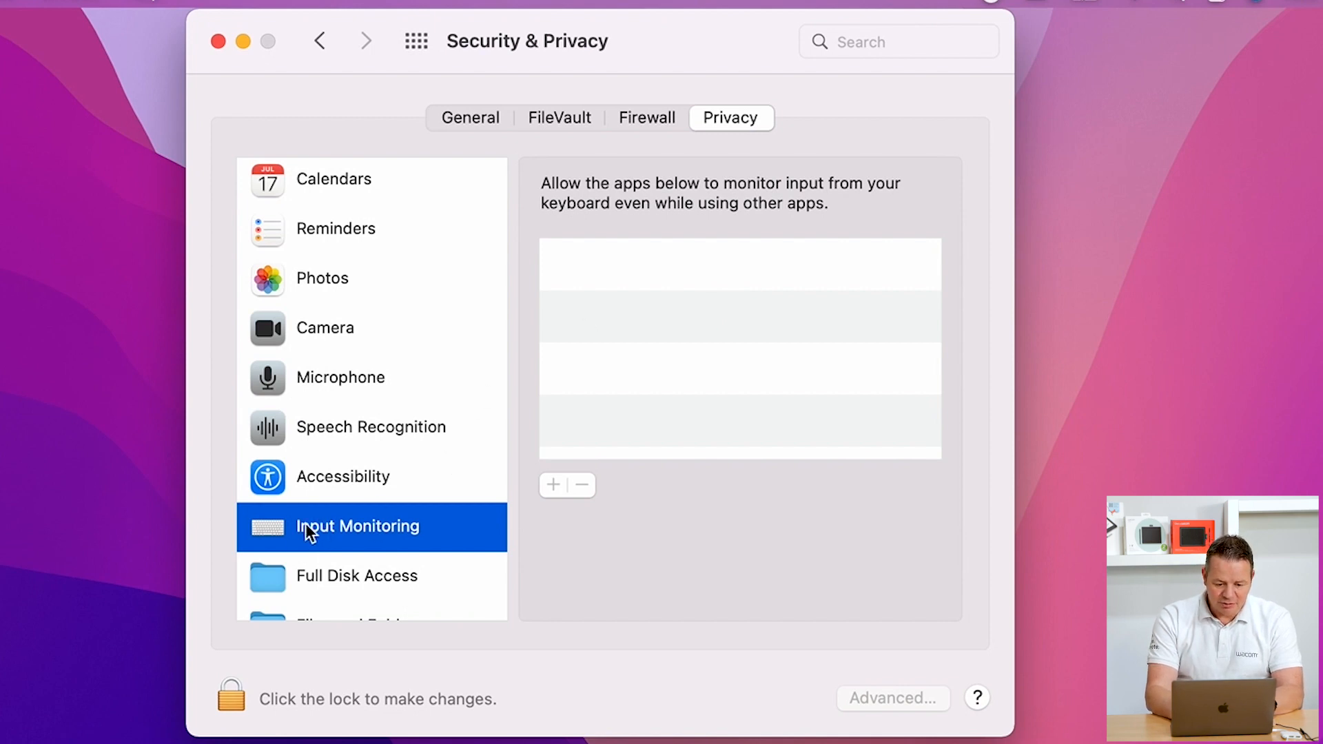
{"action": "left_click", "coordinate": [343, 476]}
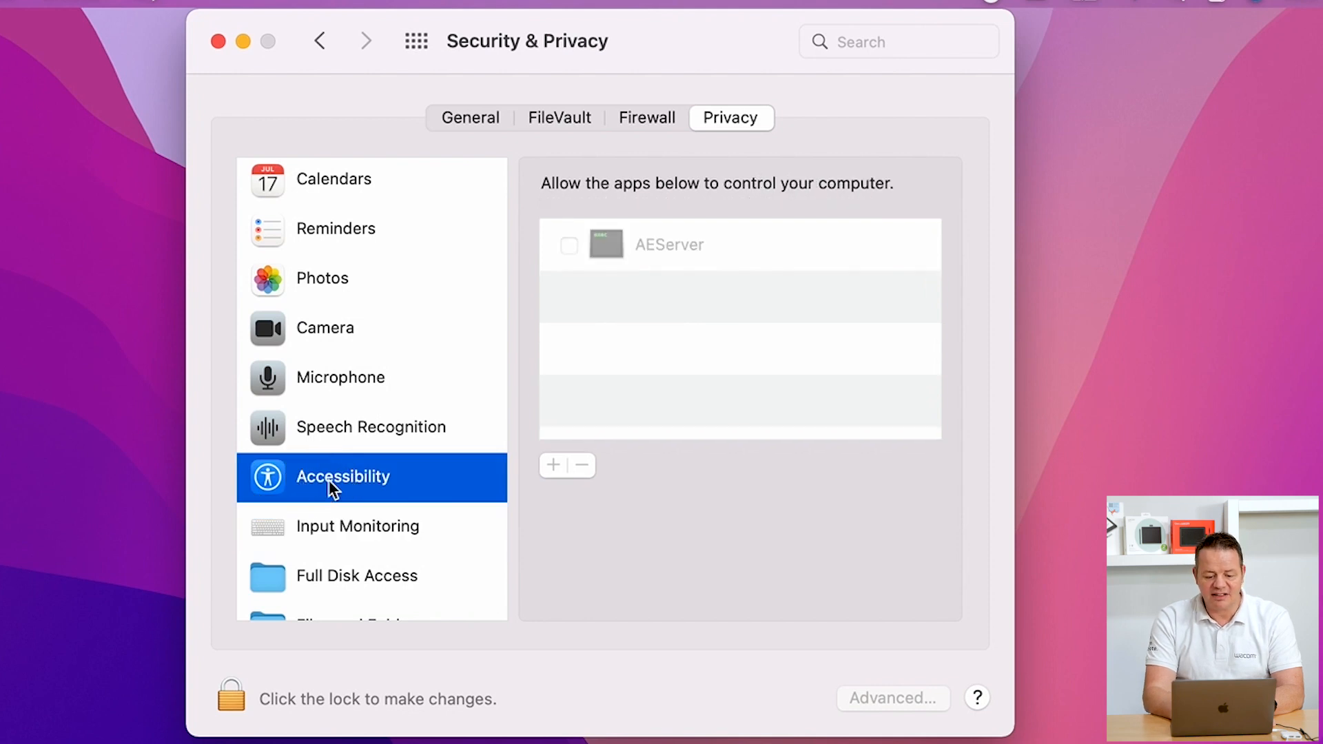
{"action": "mouse_move", "coordinate": [610, 346]}
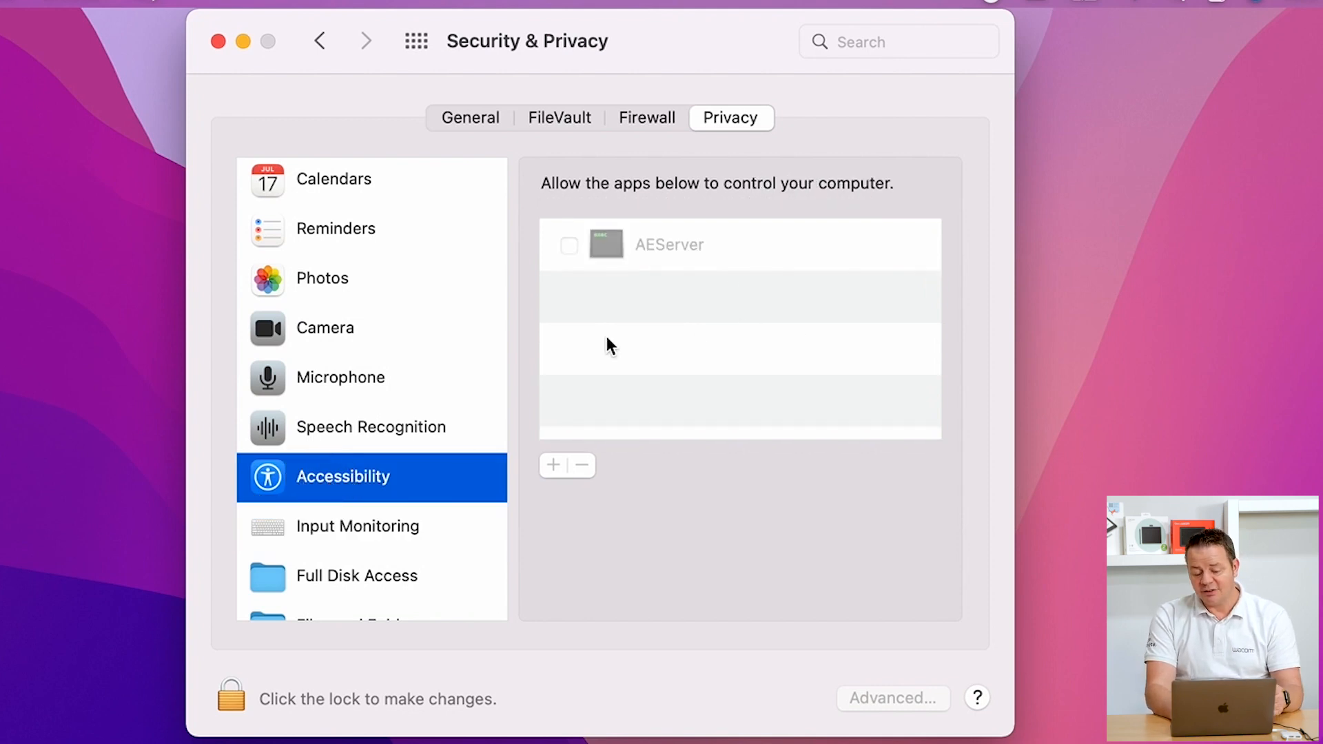
{"action": "mouse_move", "coordinate": [807, 352]}
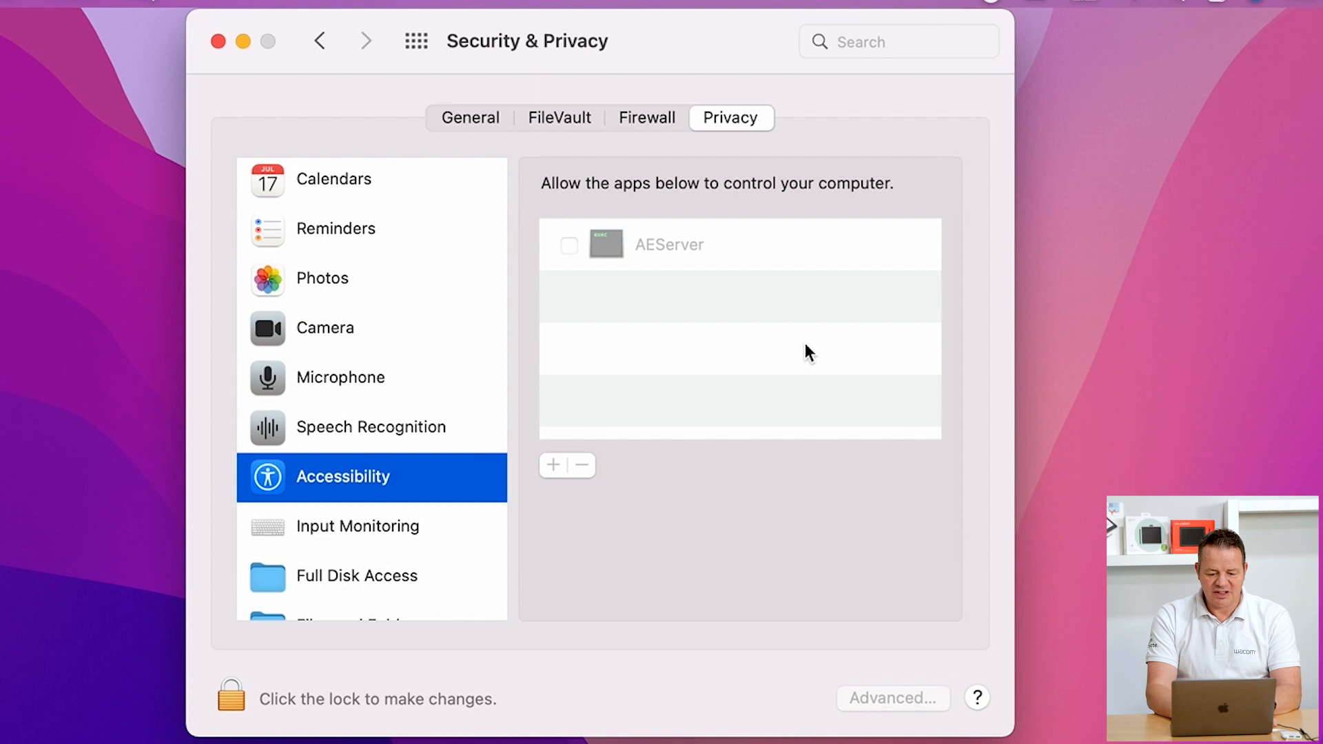
{"action": "mouse_move", "coordinate": [686, 373]}
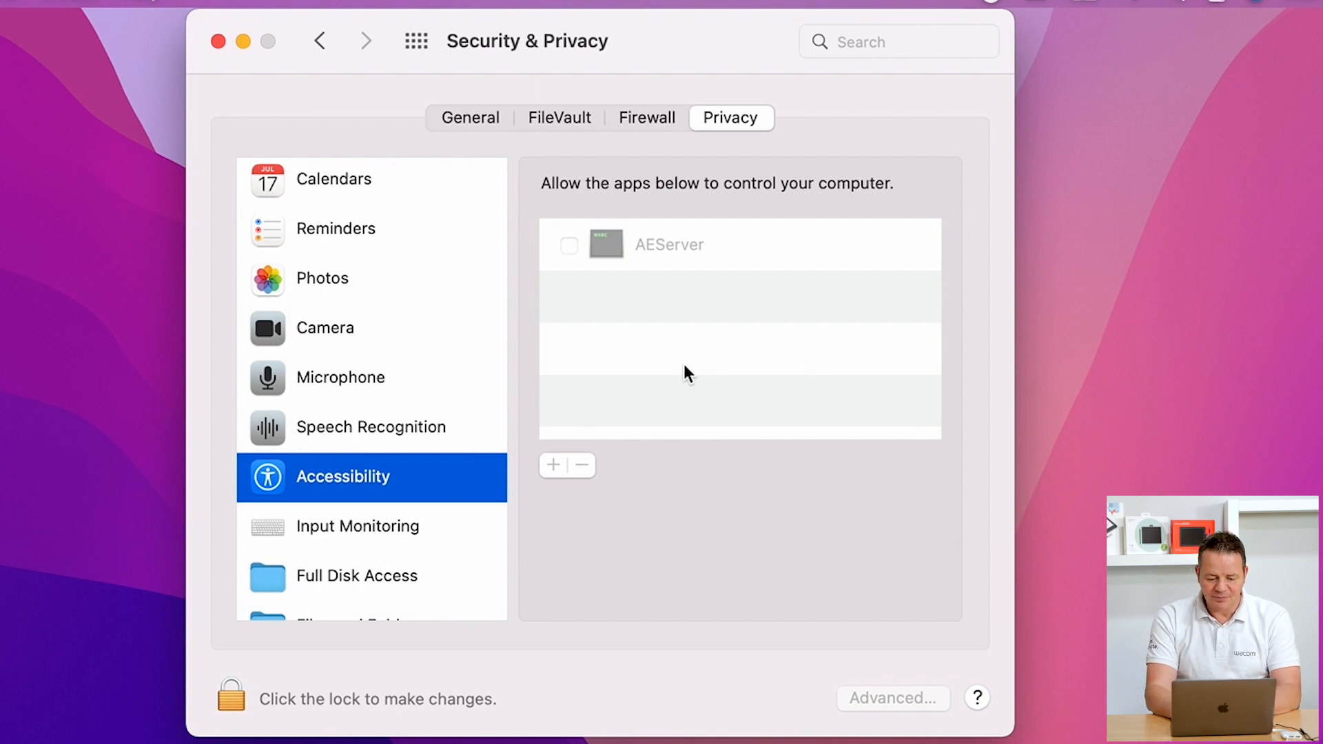
{"action": "mouse_move", "coordinate": [346, 502]}
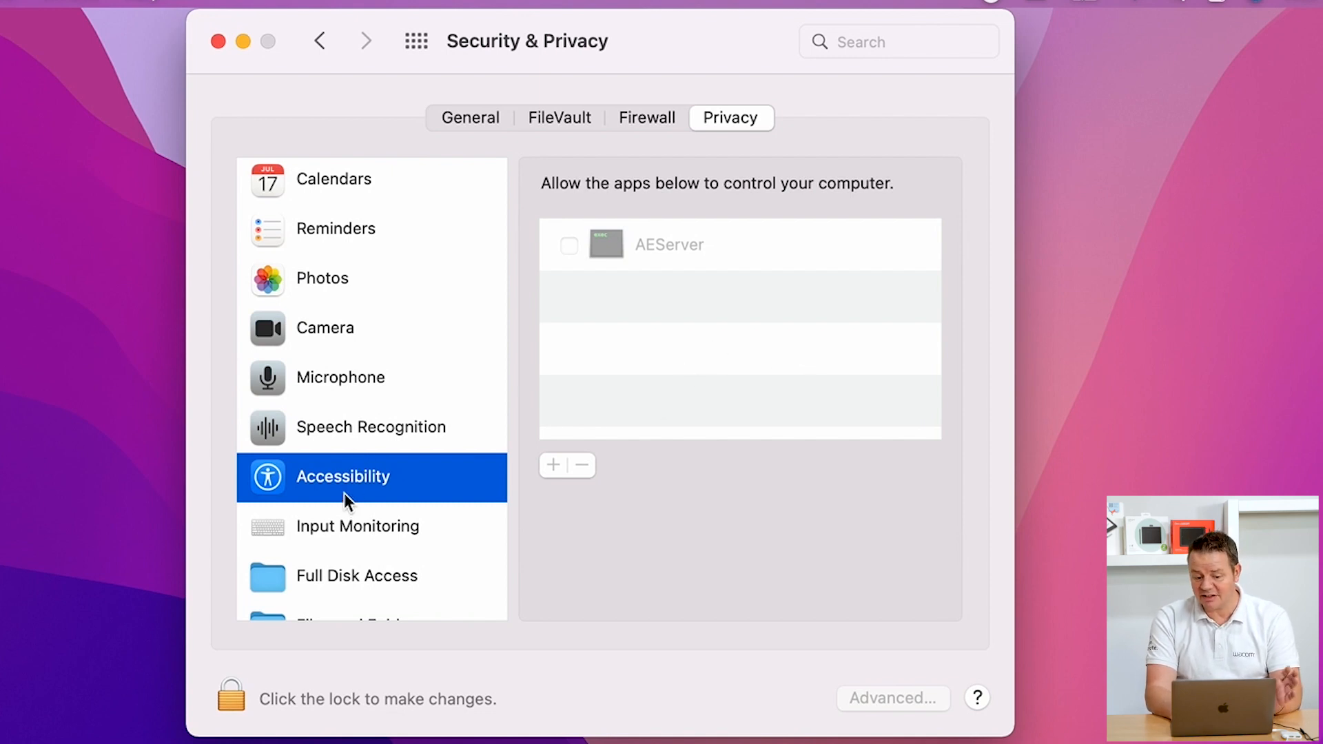
{"action": "mouse_move", "coordinate": [590, 406]}
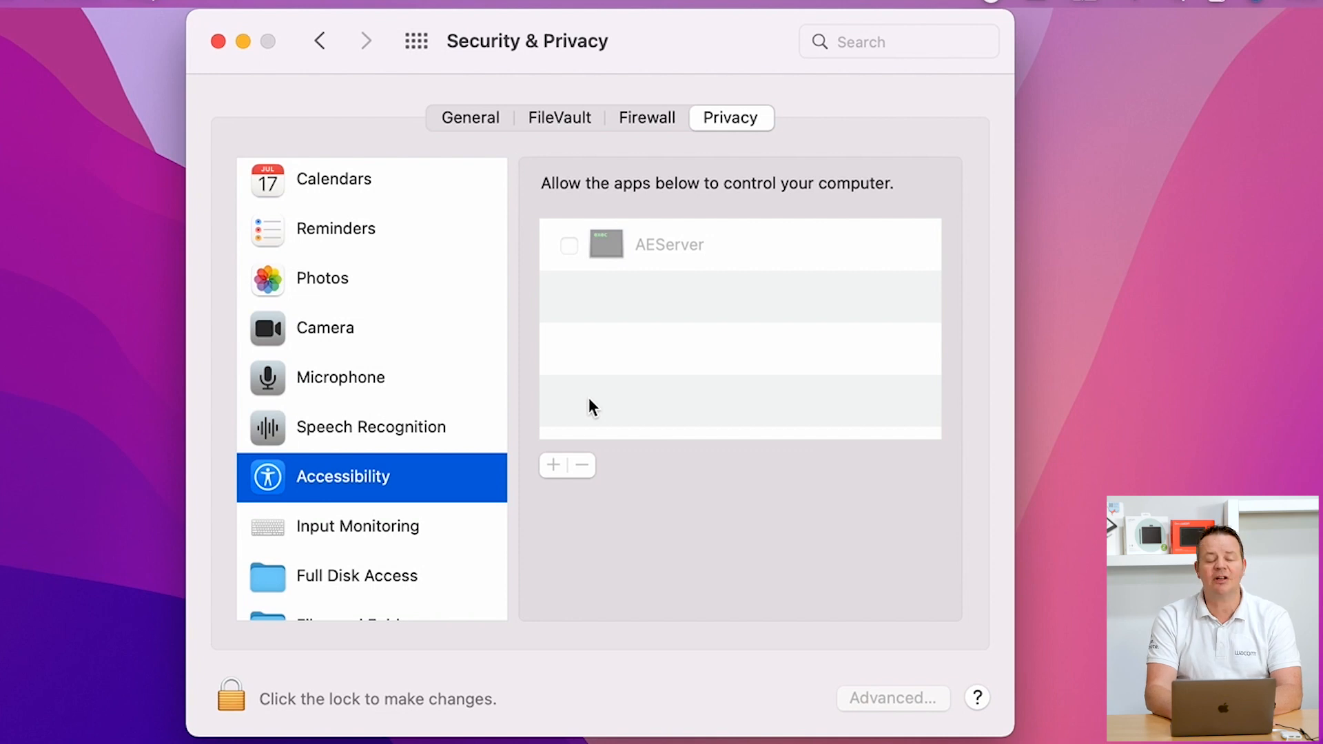
{"action": "mouse_move", "coordinate": [355, 536]}
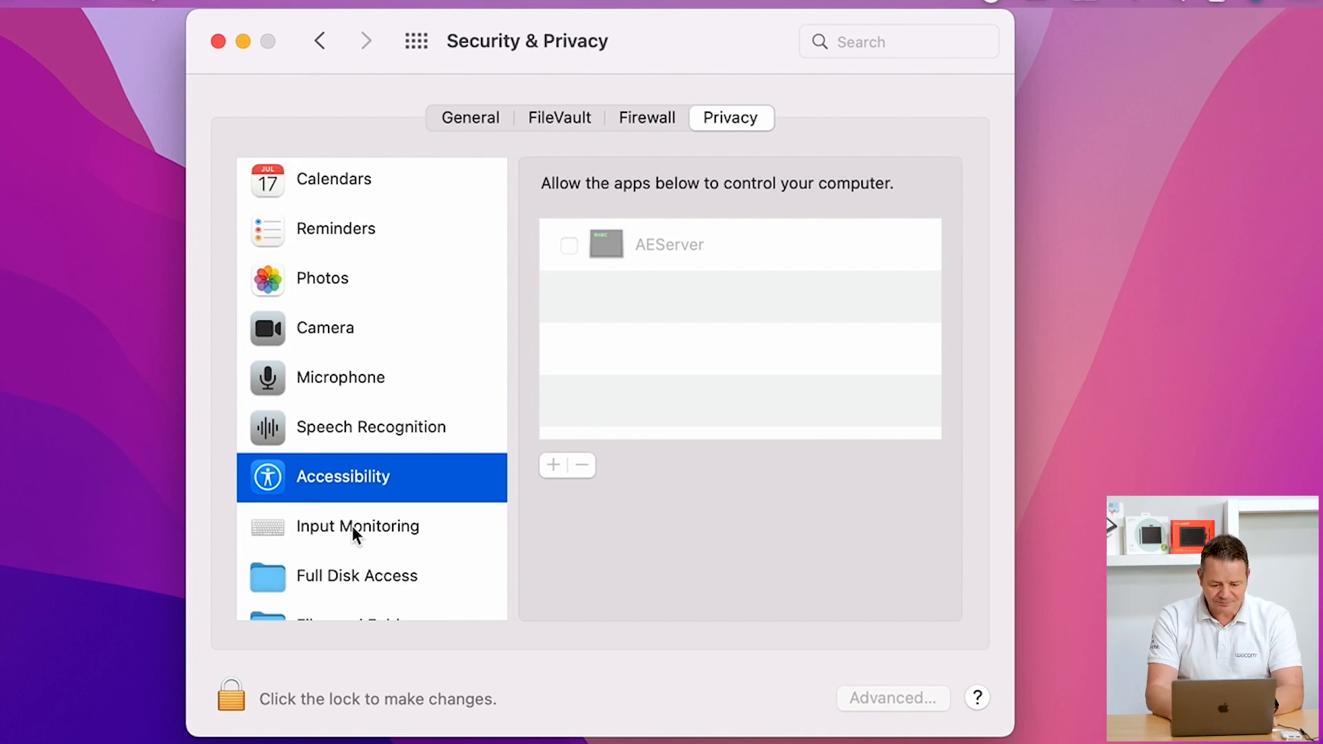
{"action": "left_click", "coordinate": [357, 526]}
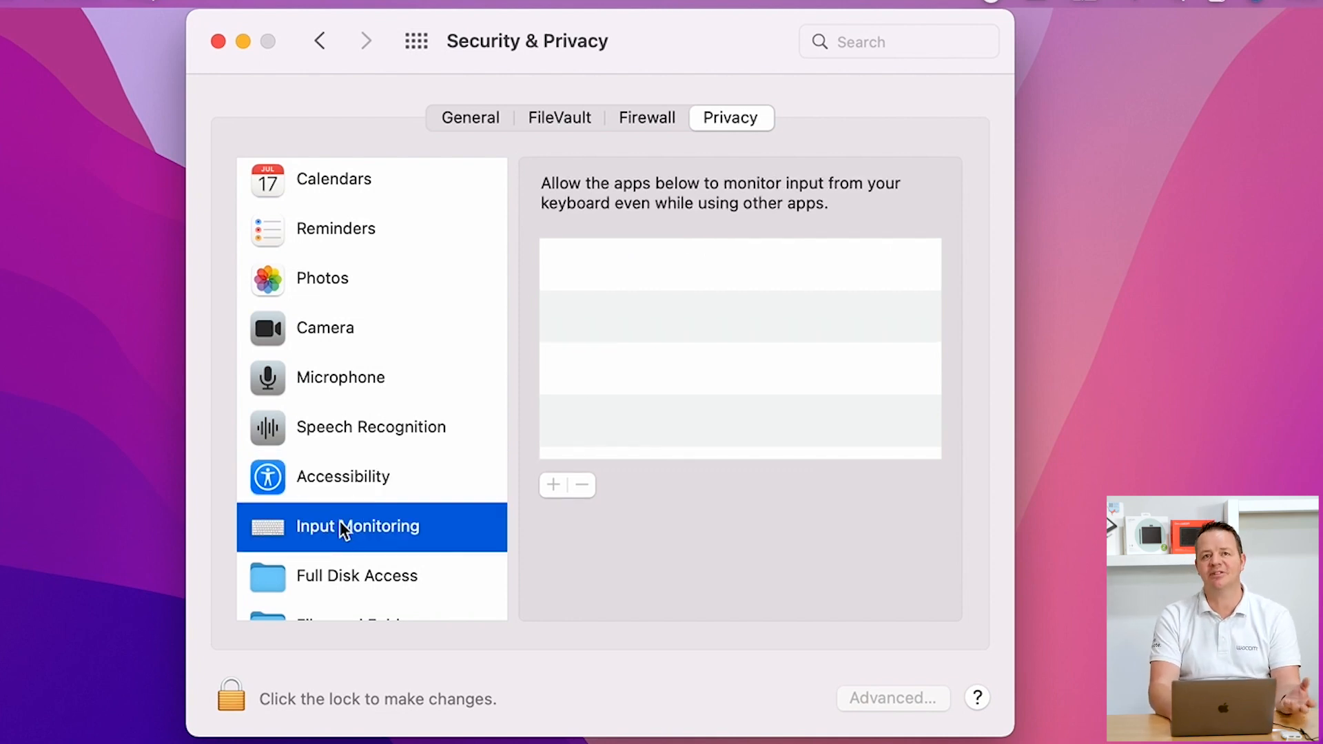
{"action": "mouse_move", "coordinate": [392, 510]}
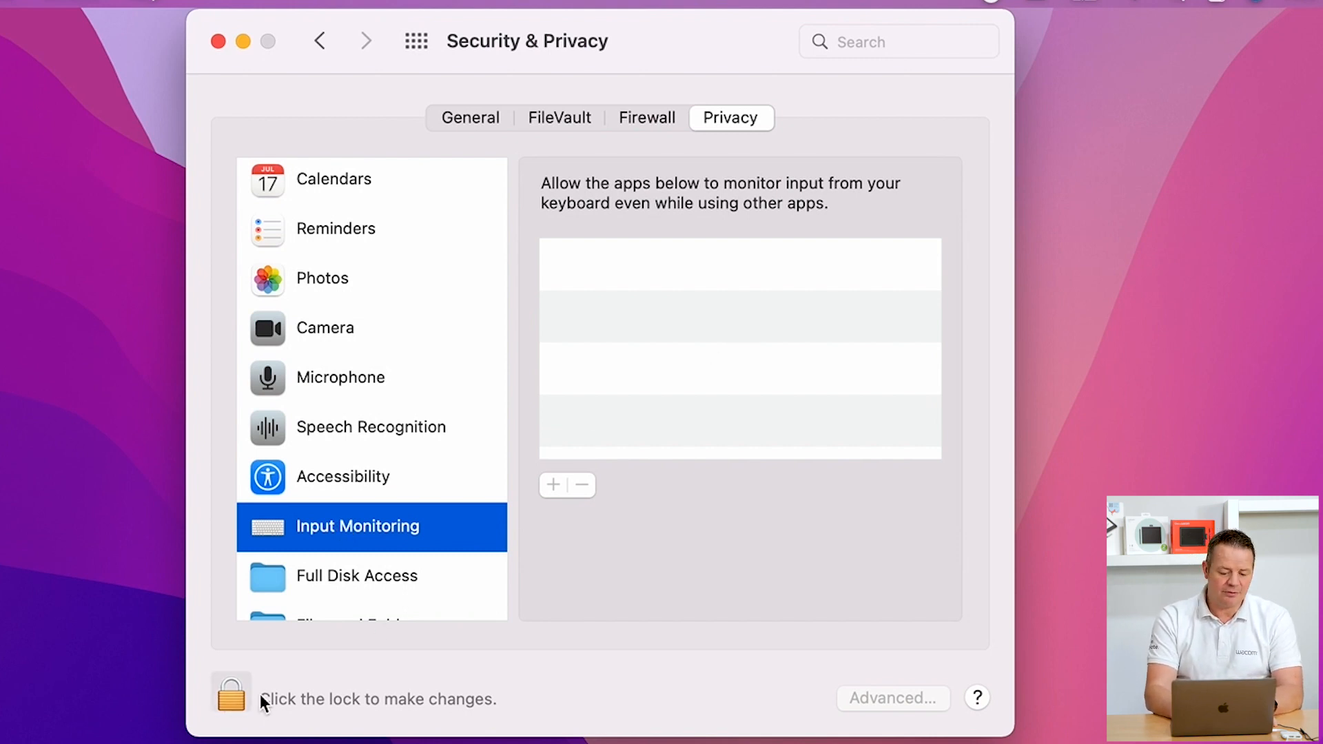
- Unlock Security & Privacy with the admin password so changes can be made
{"action": "left_click", "coordinate": [229, 701]}
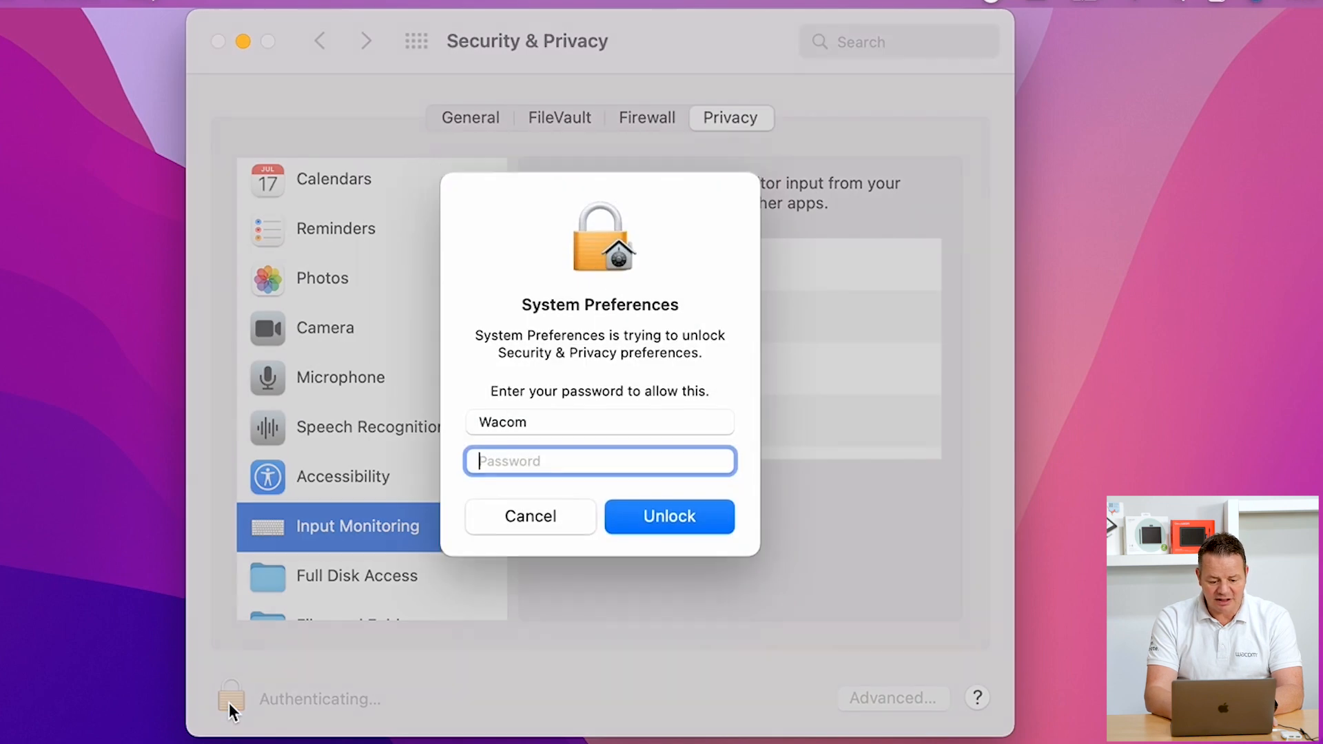
{"action": "type", "text": "••••"}
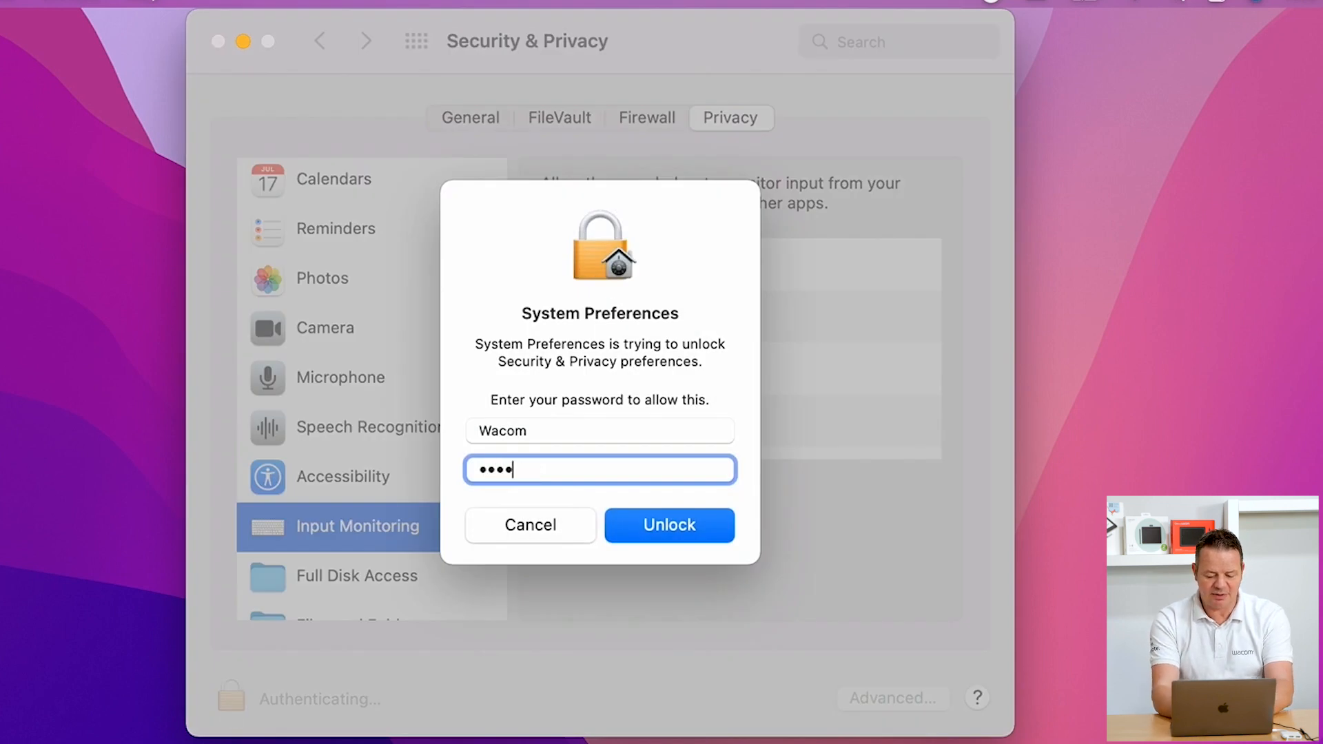
{"action": "left_click", "coordinate": [669, 526]}
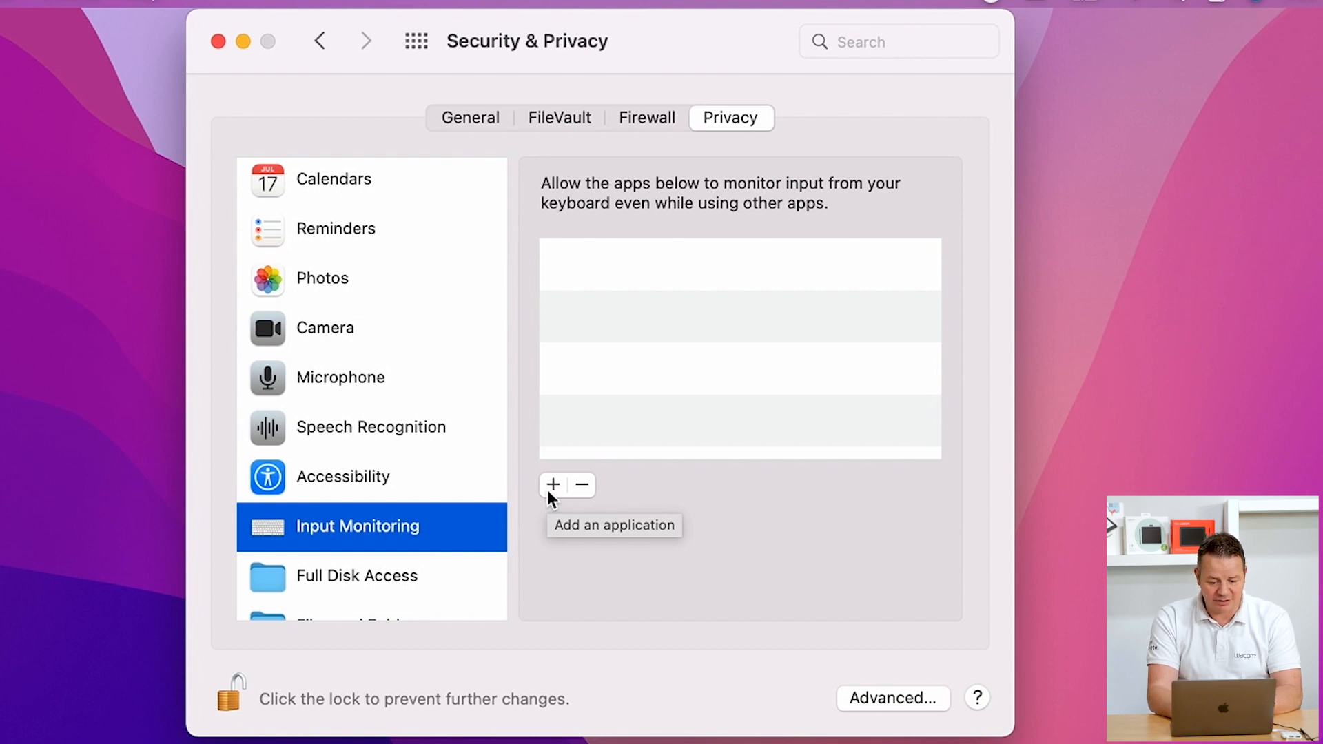
- Start adding an app to Input Monitoring and browse to Applications > Wacom Tablet
{"action": "left_click", "coordinate": [553, 485]}
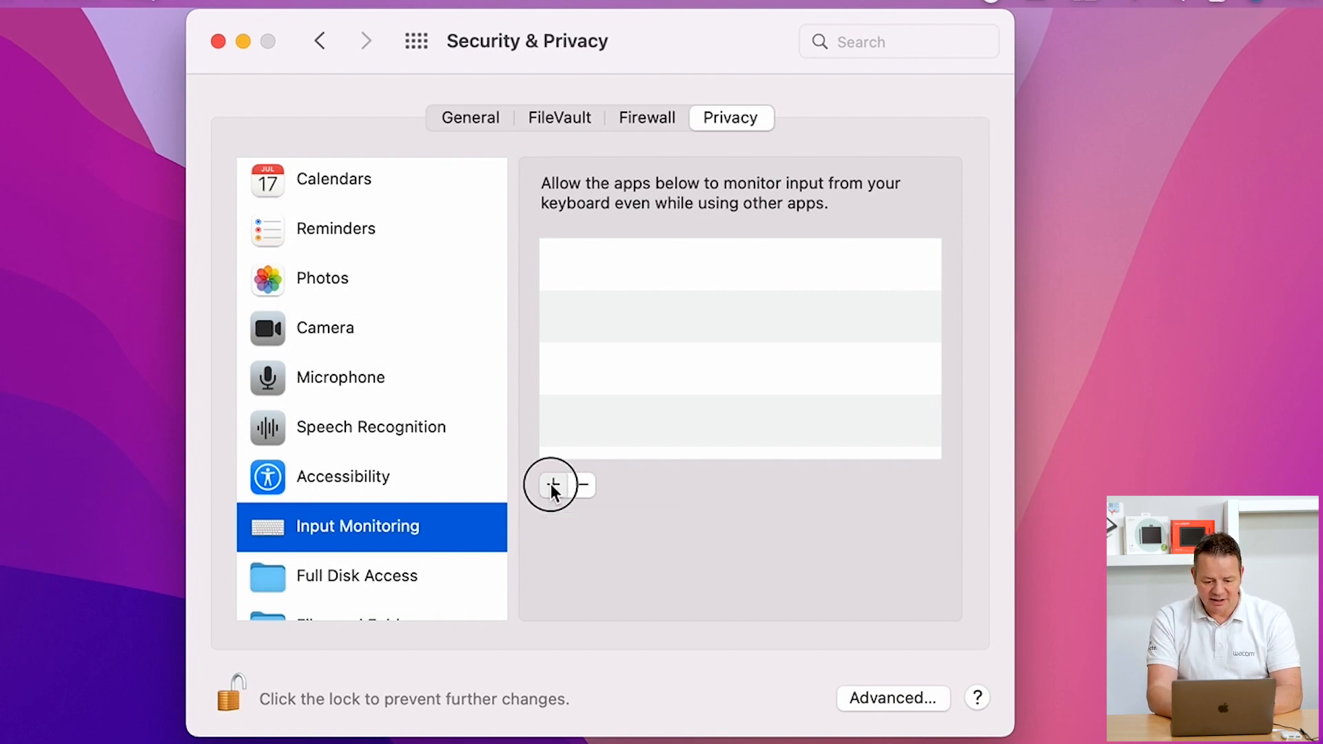
{"action": "left_click", "coordinate": [554, 485]}
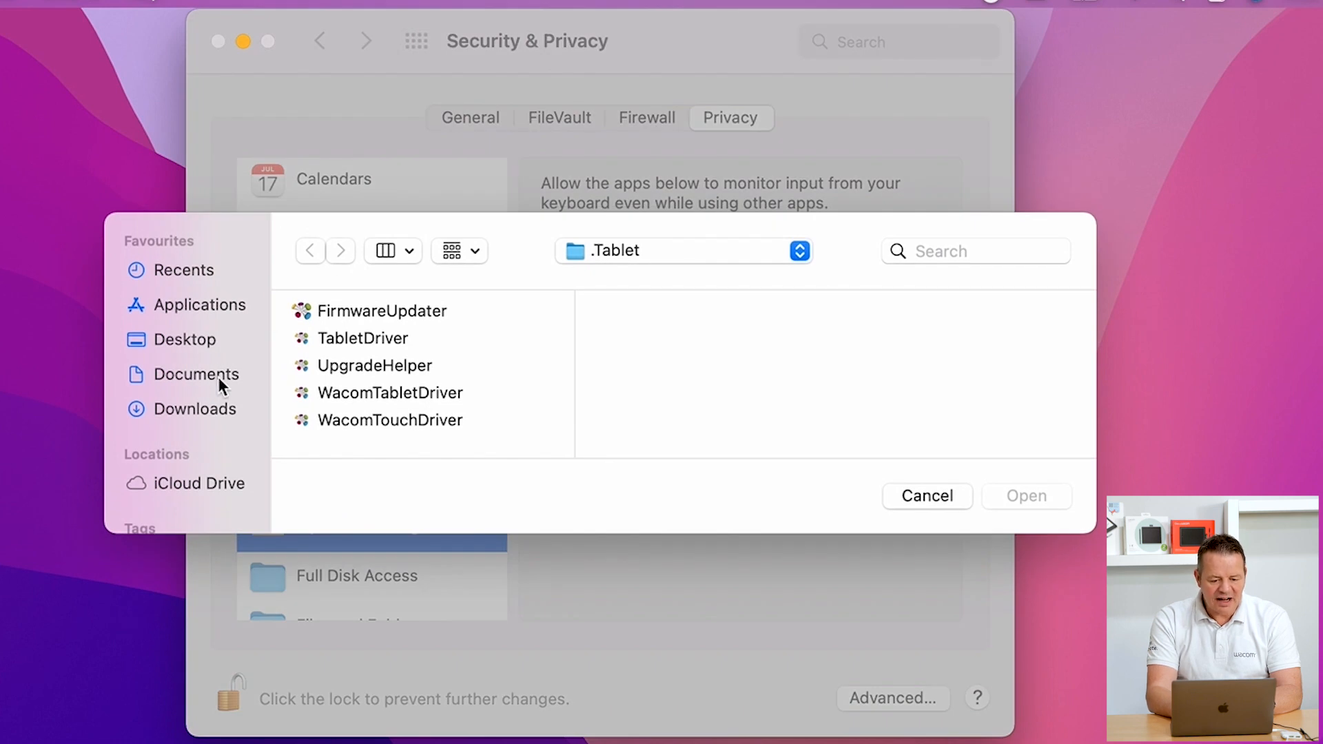
{"action": "left_click", "coordinate": [198, 305]}
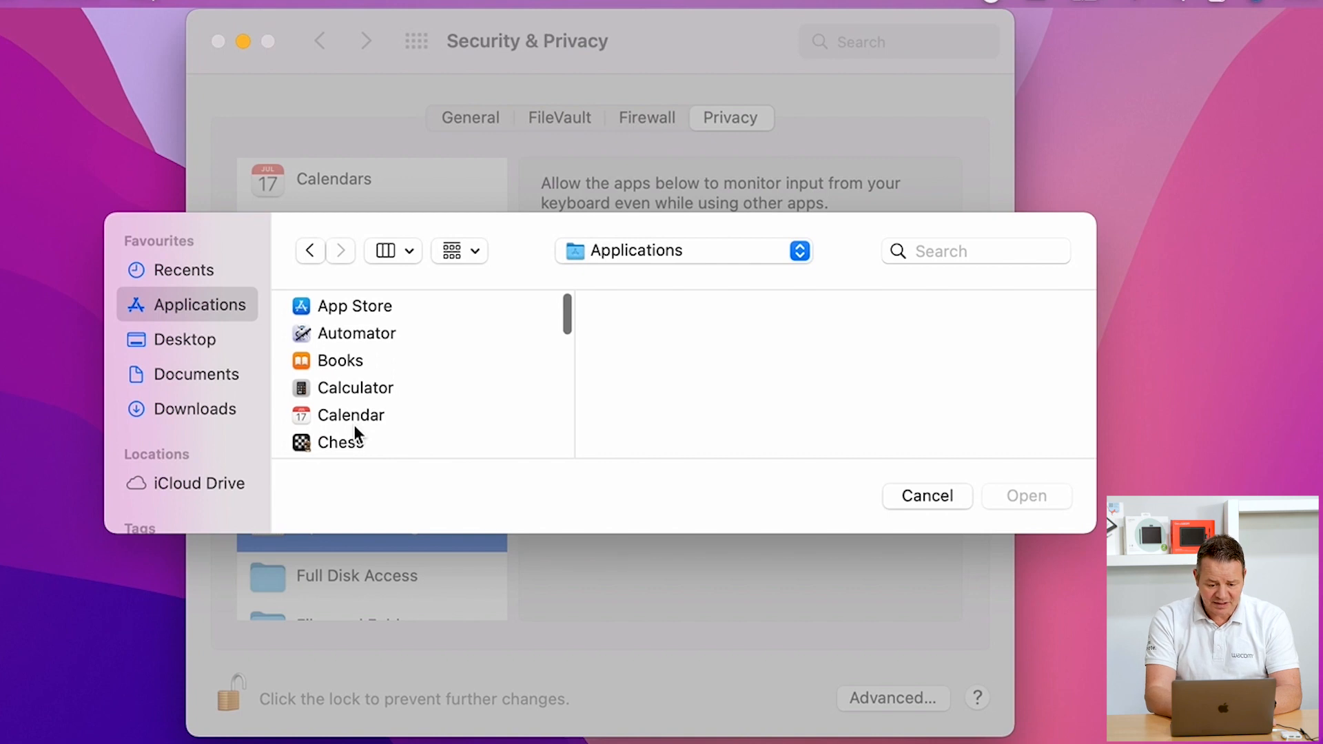
{"action": "scroll", "scroll_direction": "down", "scroll_amount": 3}
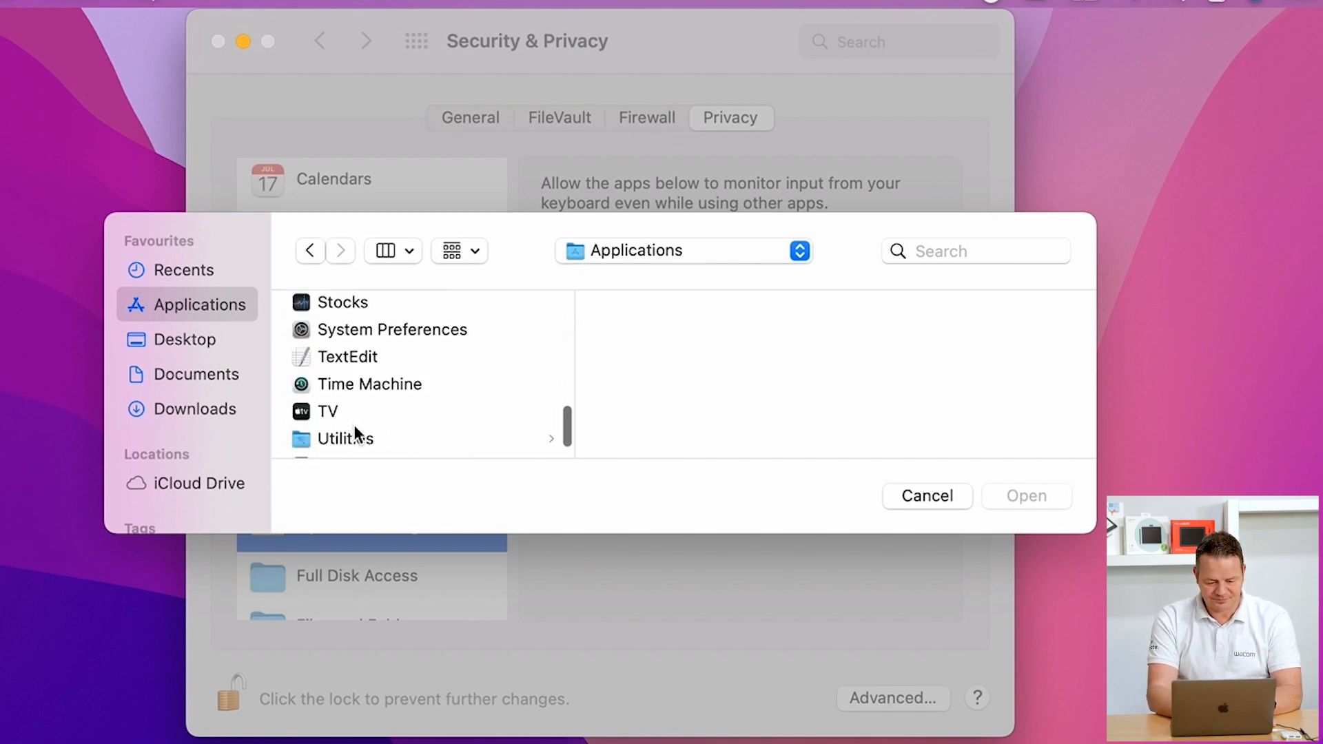
{"action": "left_click", "coordinate": [371, 433]}
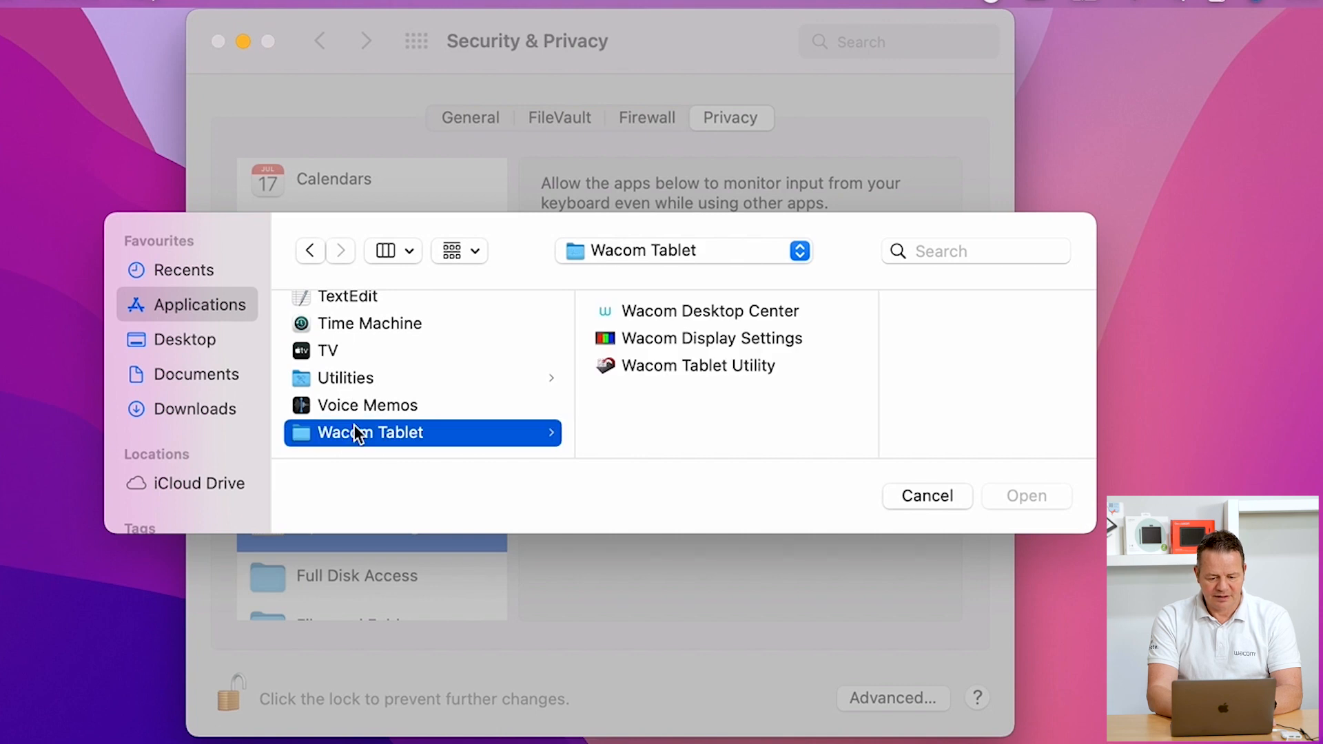
{"action": "mouse_move", "coordinate": [693, 453]}
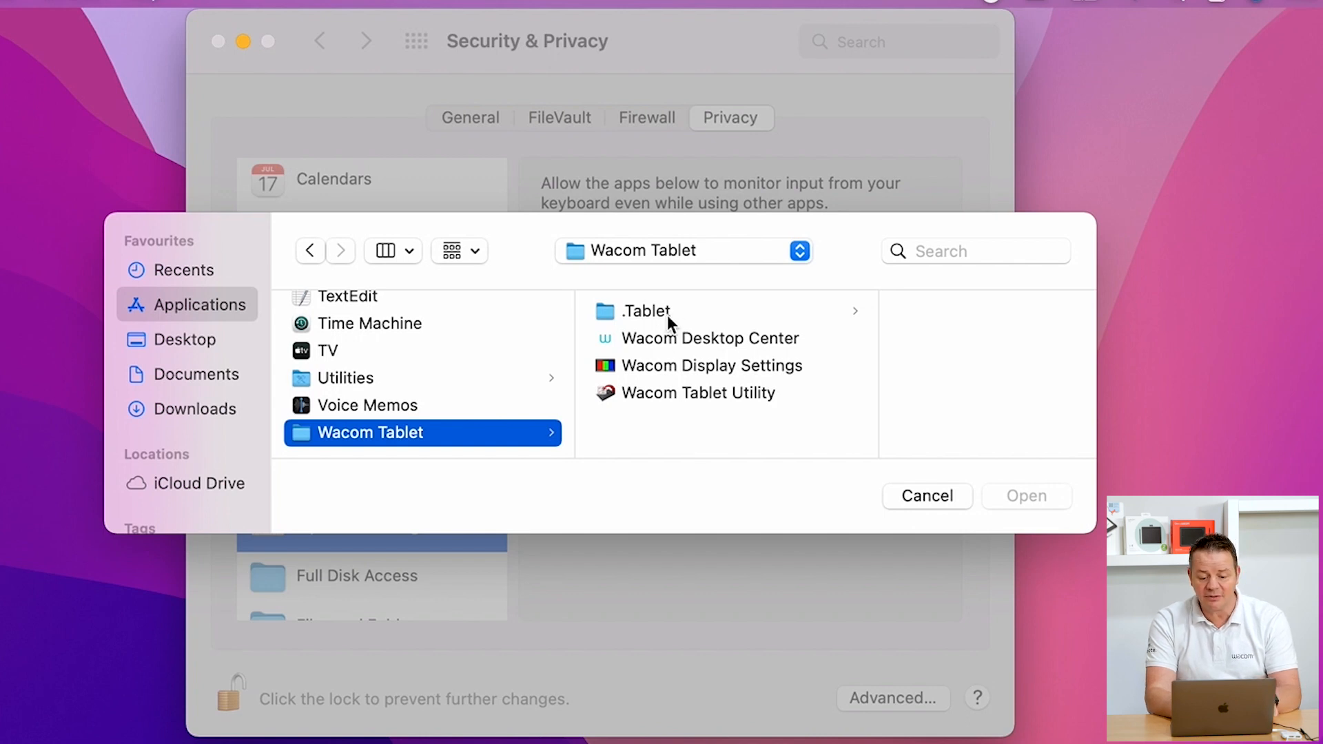
{"action": "mouse_move", "coordinate": [645, 319]}
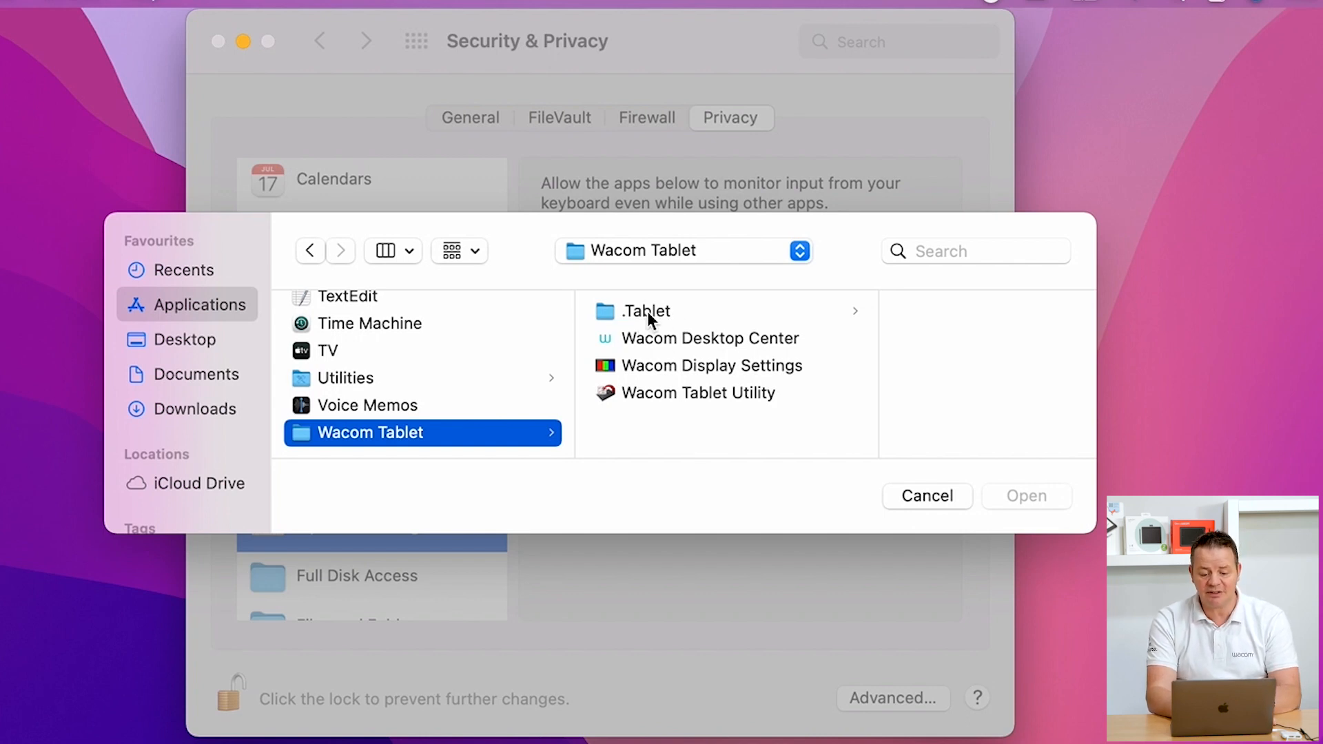
- Enter the hidden .Tablet folder and select WacomTabletDriver
{"action": "left_click", "coordinate": [646, 311]}
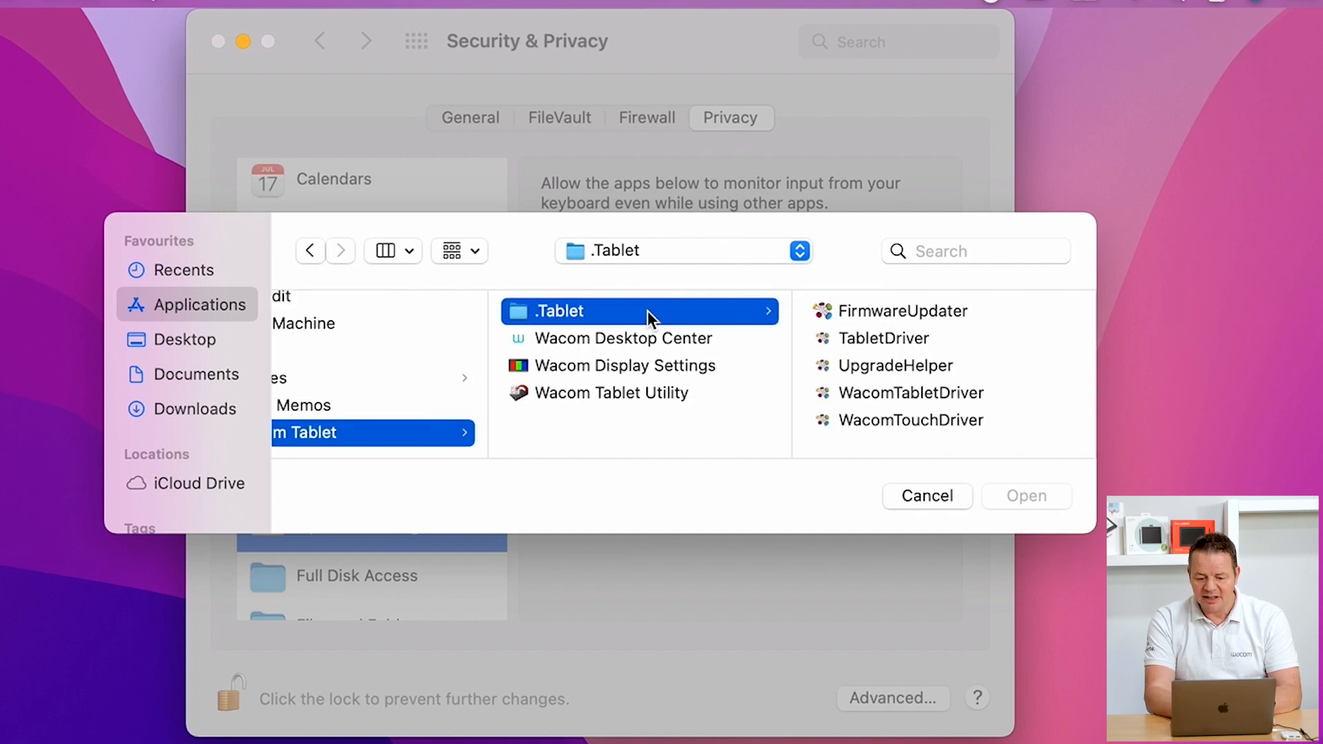
{"action": "mouse_move", "coordinate": [989, 324]}
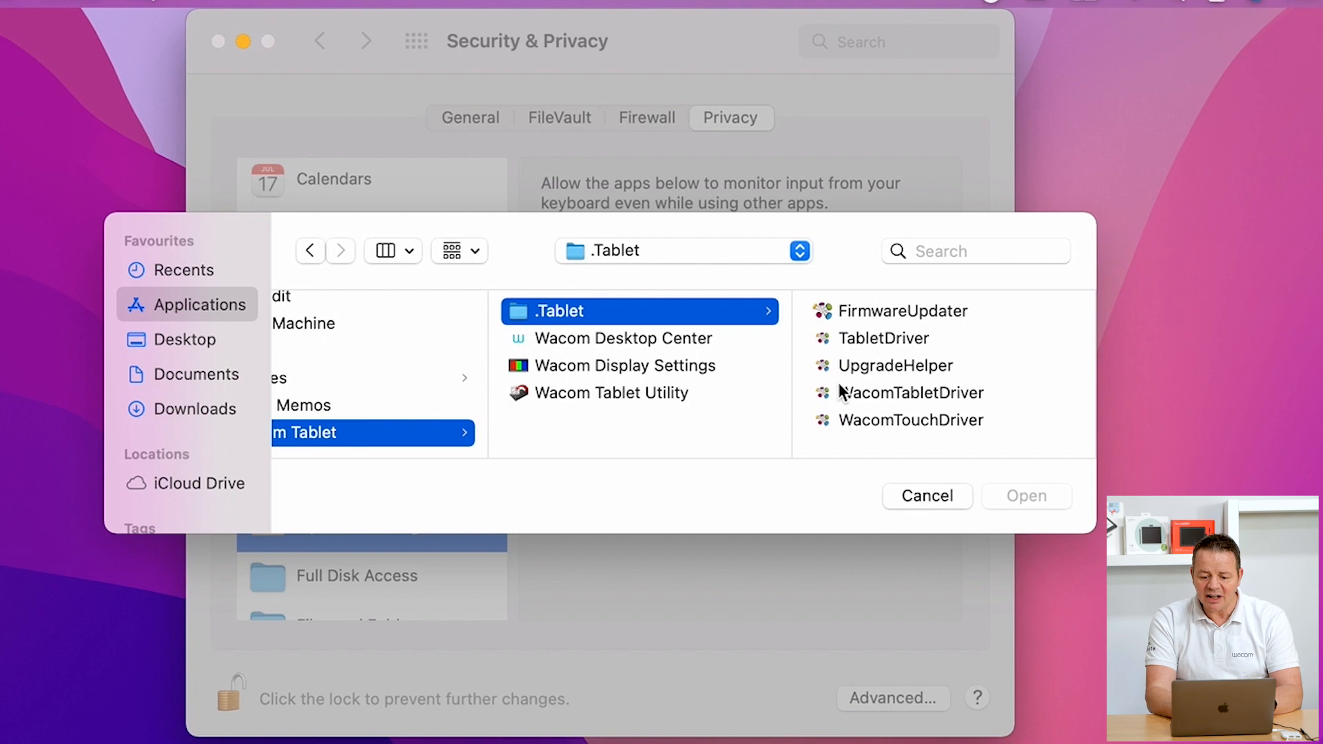
{"action": "mouse_move", "coordinate": [1028, 331]}
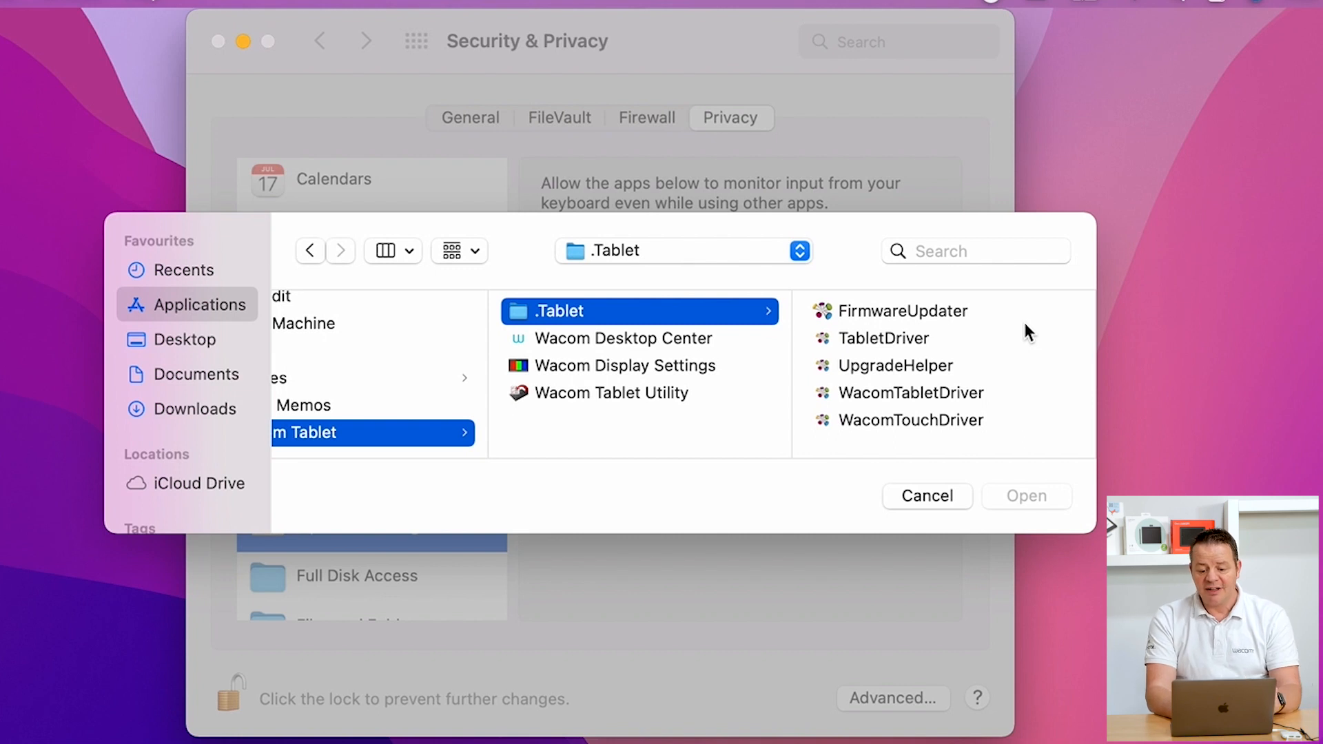
{"action": "mouse_move", "coordinate": [956, 408]}
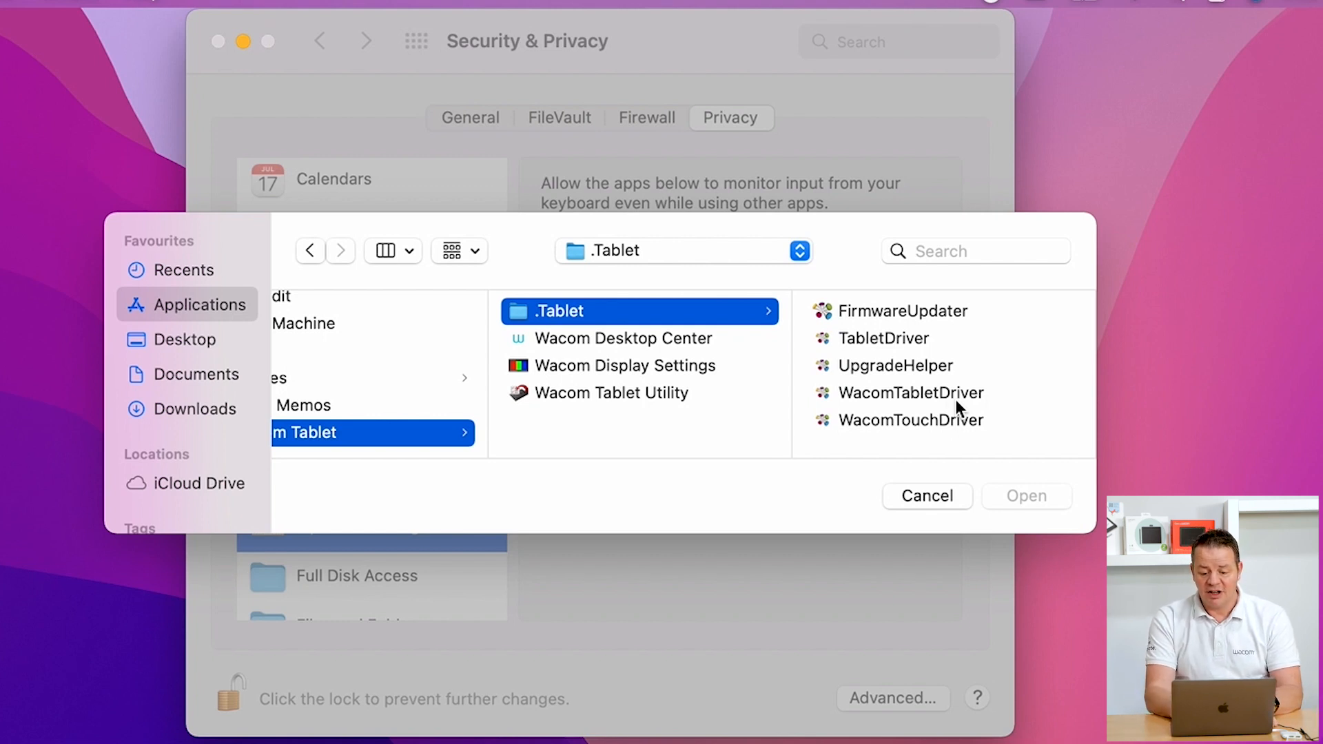
{"action": "mouse_move", "coordinate": [948, 447]}
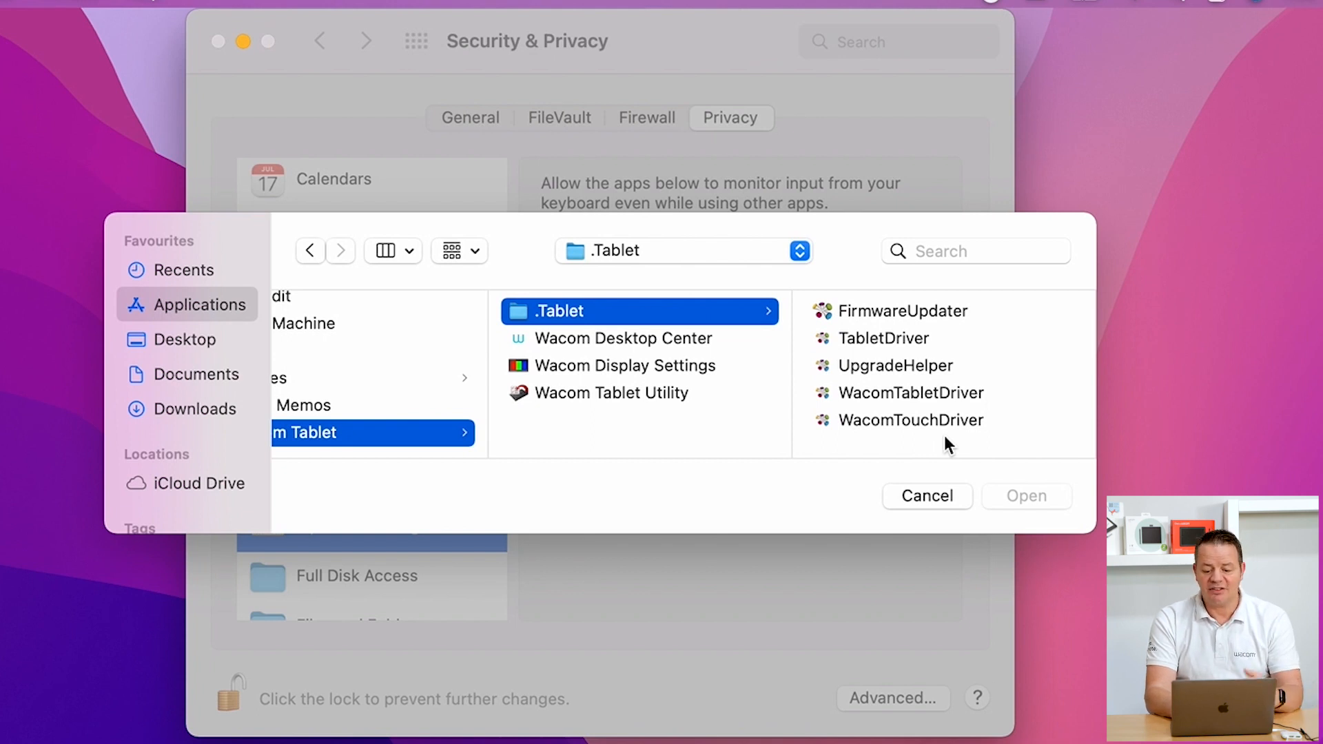
{"action": "mouse_move", "coordinate": [863, 405]}
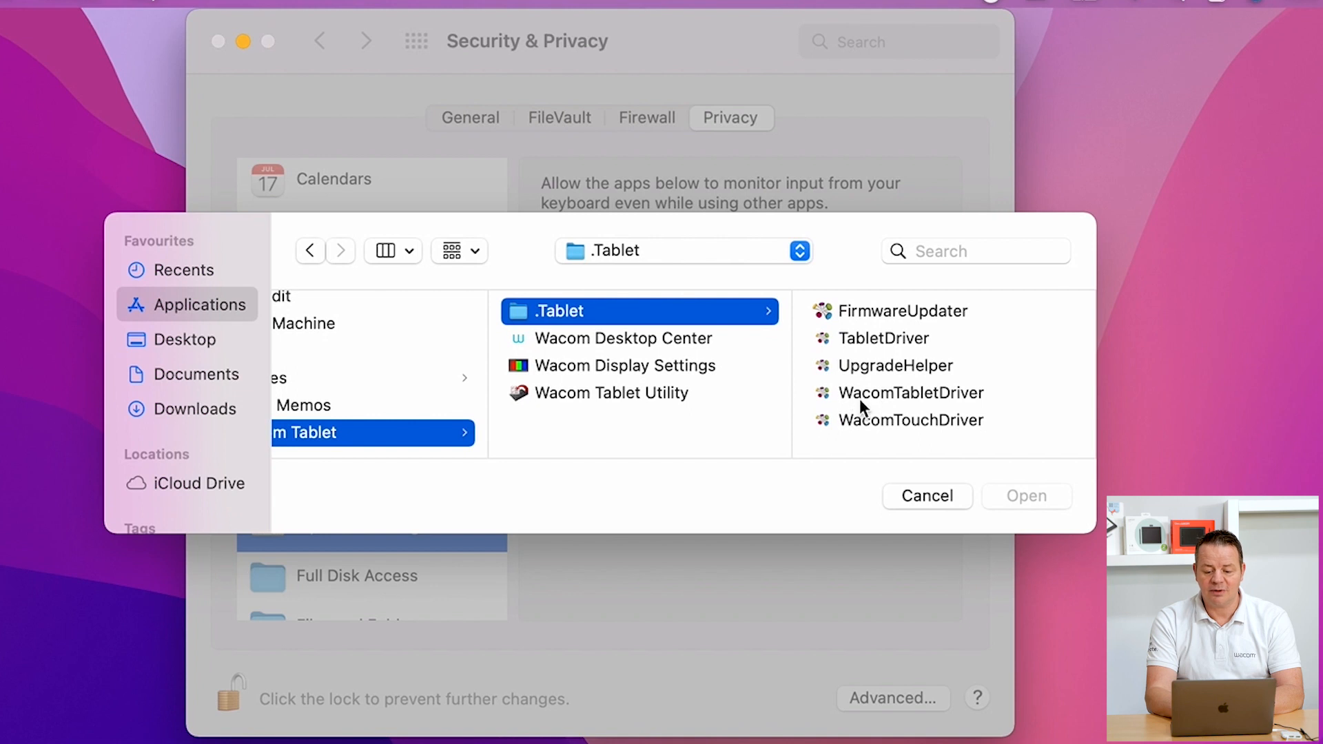
{"action": "left_click", "coordinate": [909, 393]}
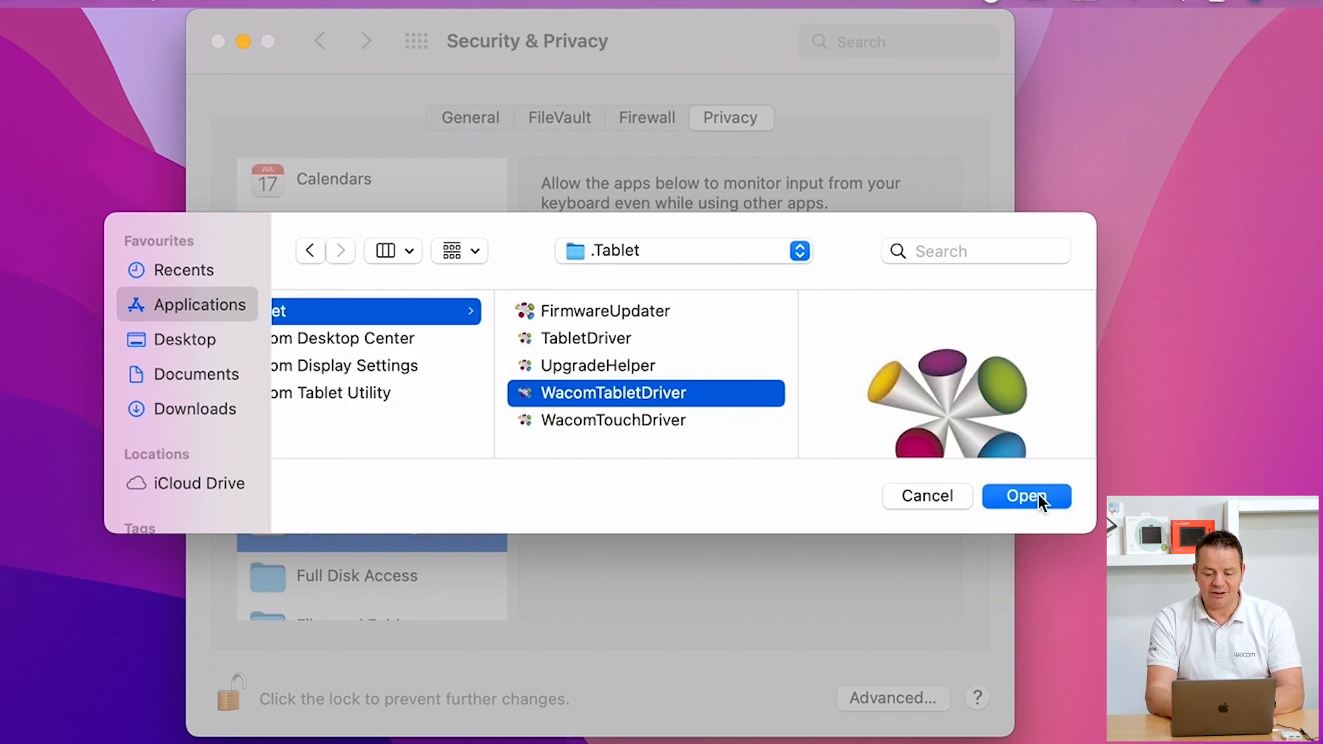
- Add WacomTabletDriver to Input Monitoring, choose Later for quitting, and show the Accessibility list
{"action": "left_click", "coordinate": [1025, 496]}
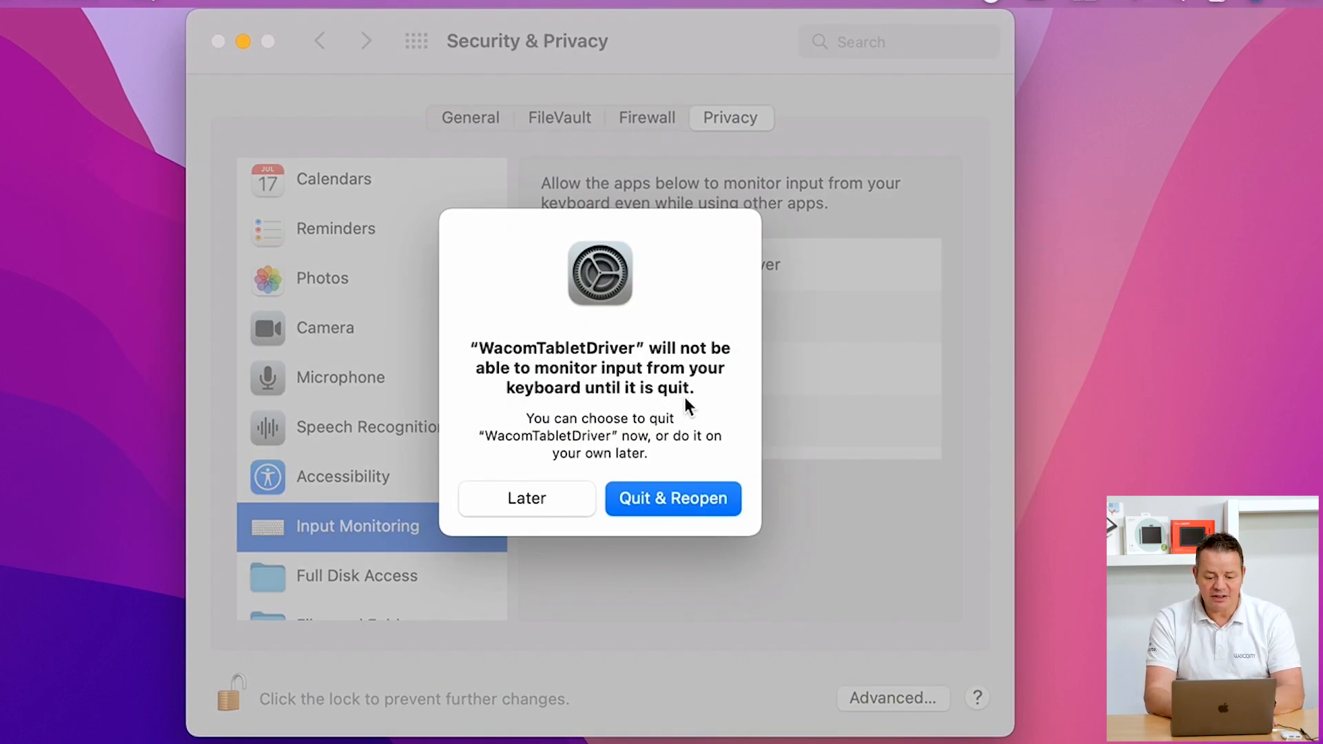
{"action": "left_click", "coordinate": [526, 499]}
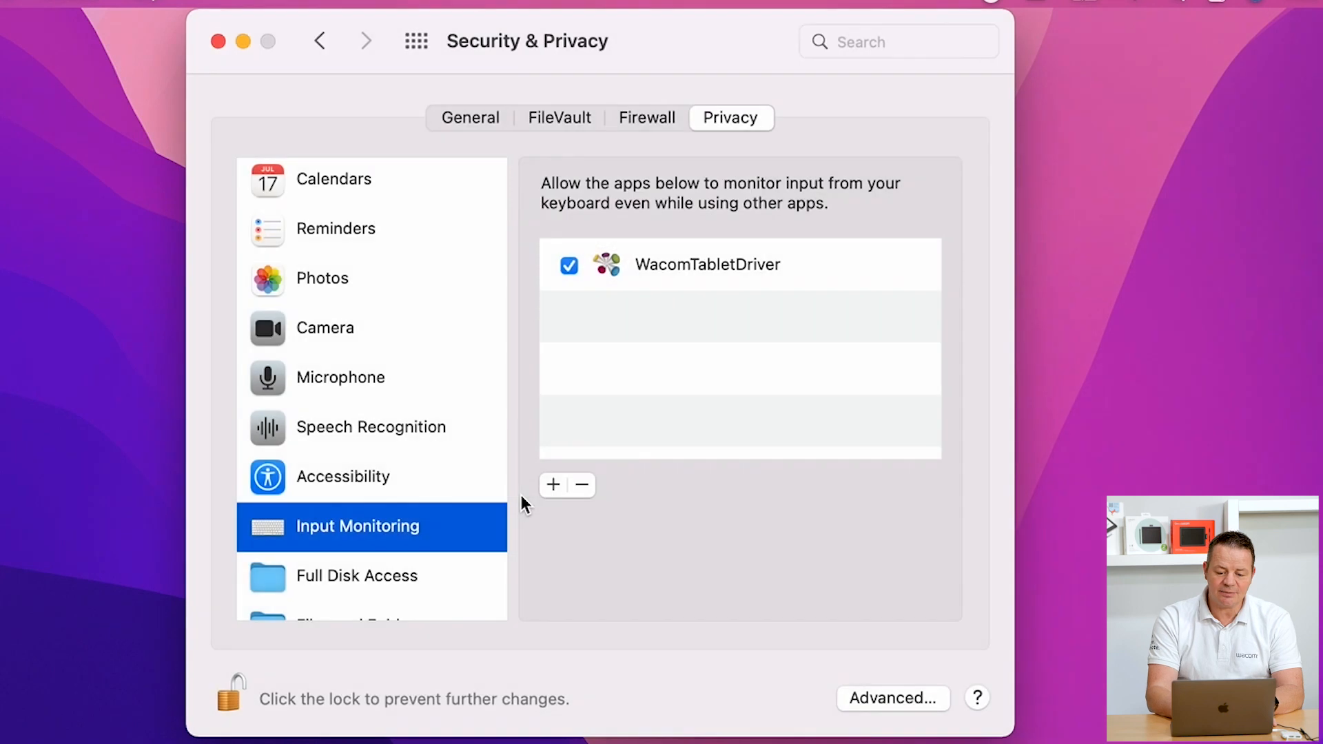
{"action": "mouse_move", "coordinate": [756, 359]}
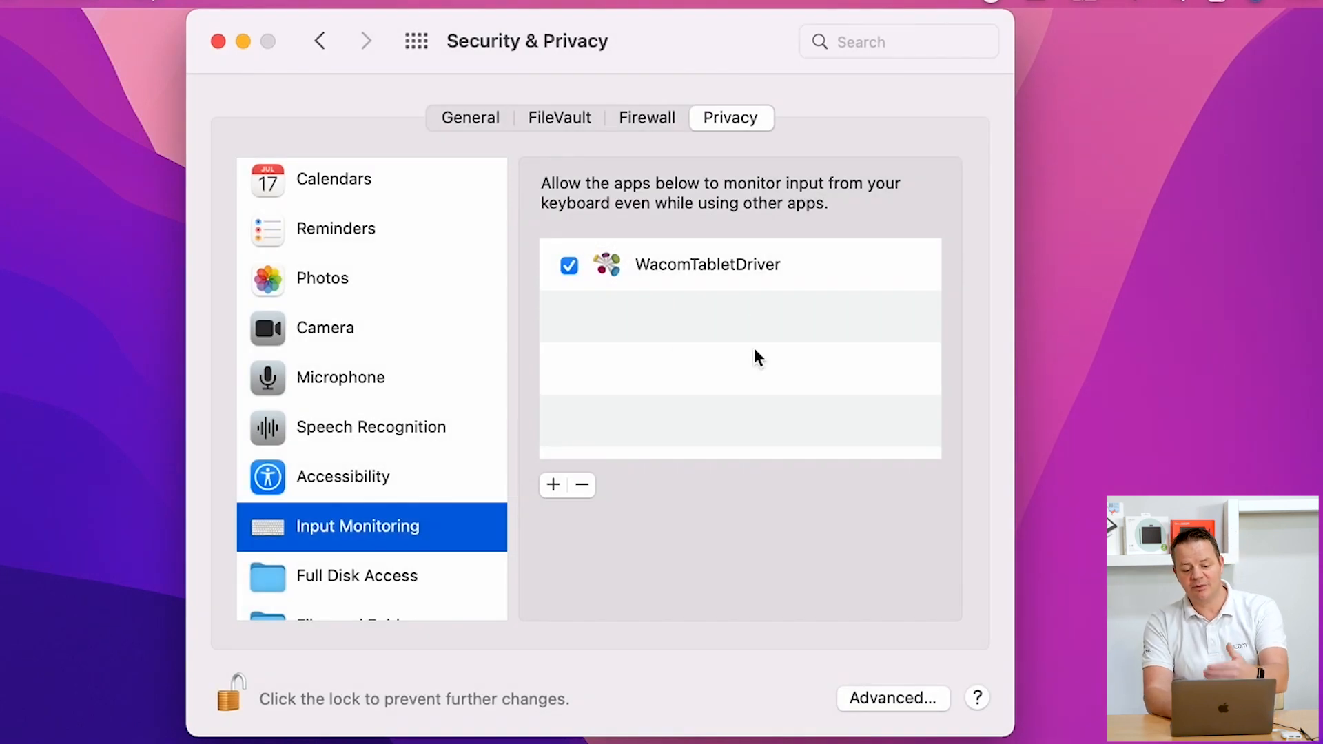
{"action": "mouse_move", "coordinate": [716, 311]}
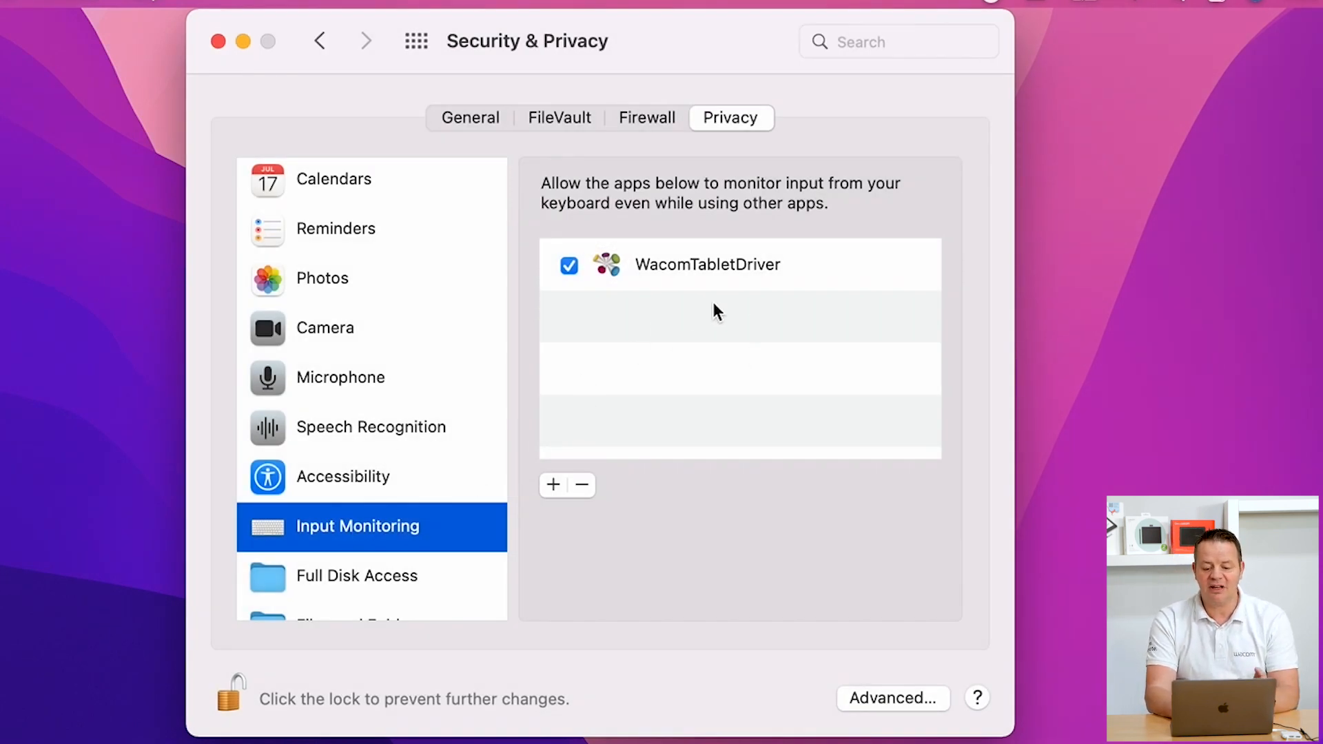
{"action": "mouse_move", "coordinate": [676, 300]}
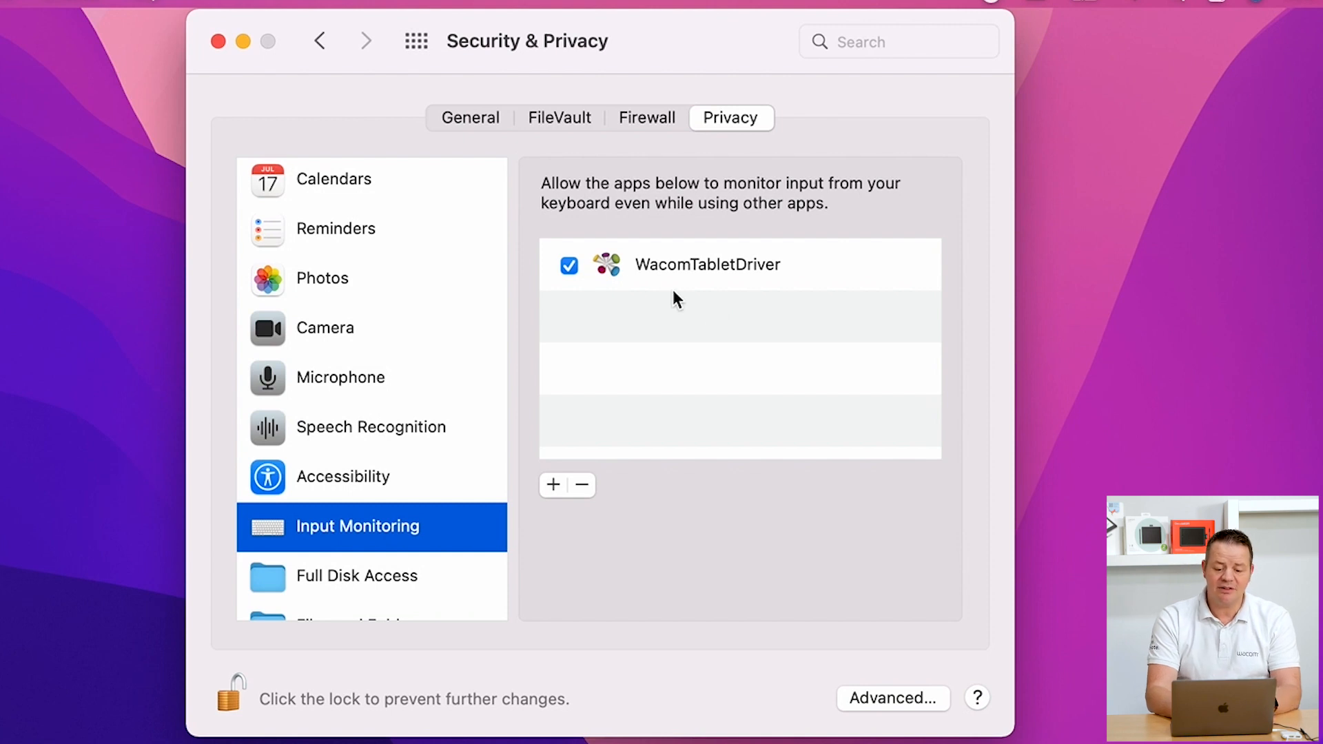
{"action": "mouse_move", "coordinate": [590, 276]}
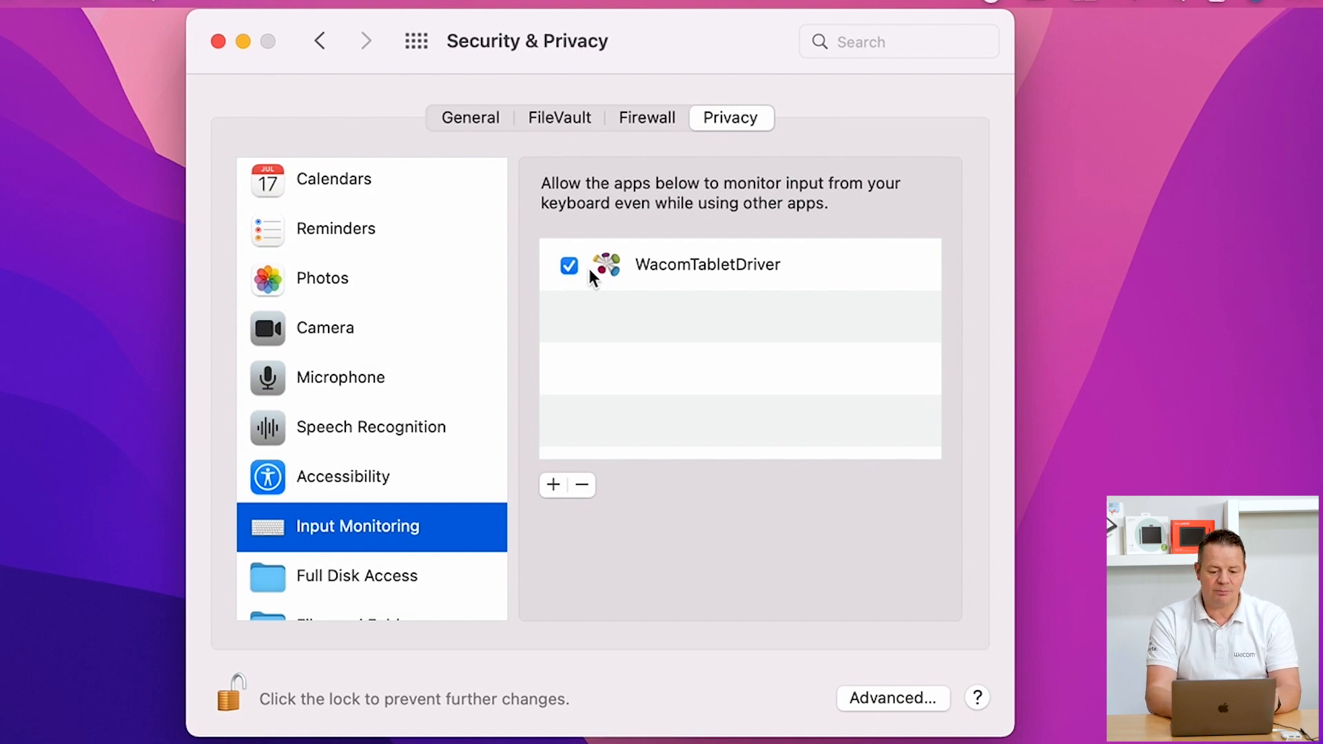
{"action": "mouse_move", "coordinate": [637, 292]}
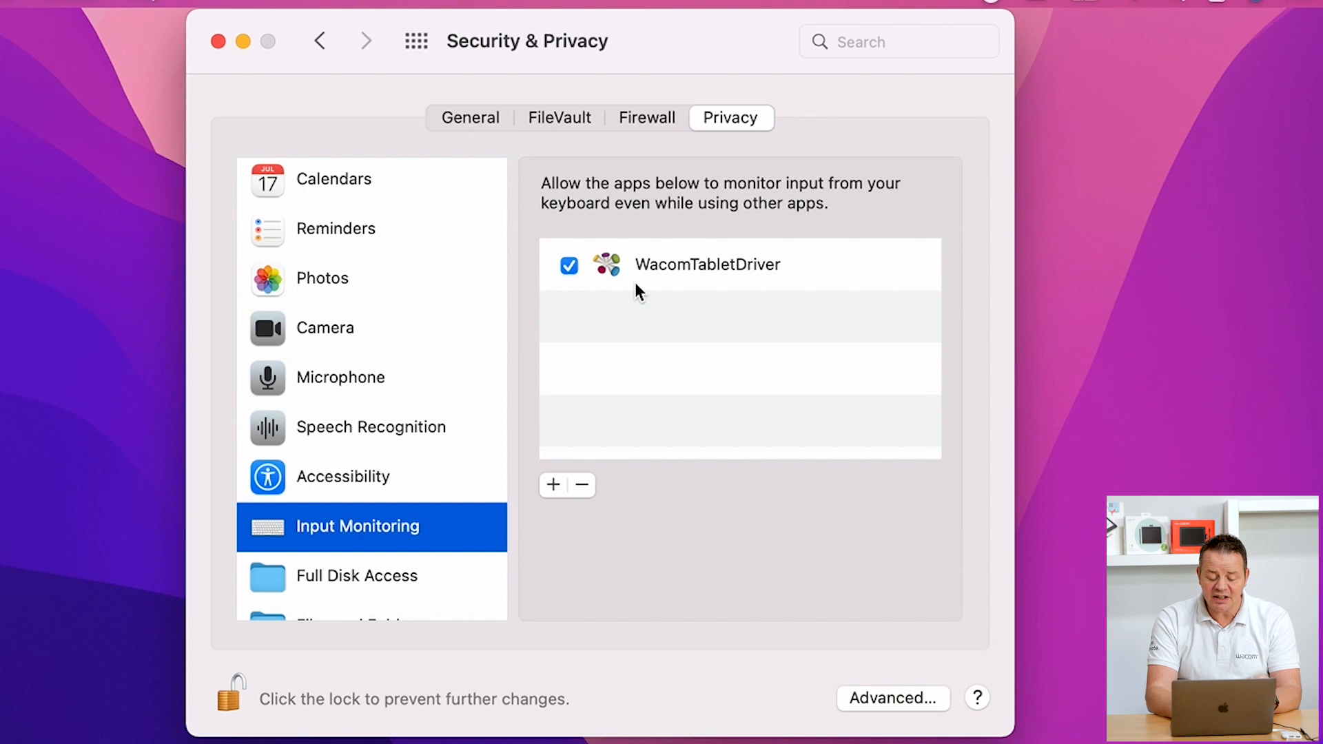
{"action": "mouse_move", "coordinate": [761, 404]}
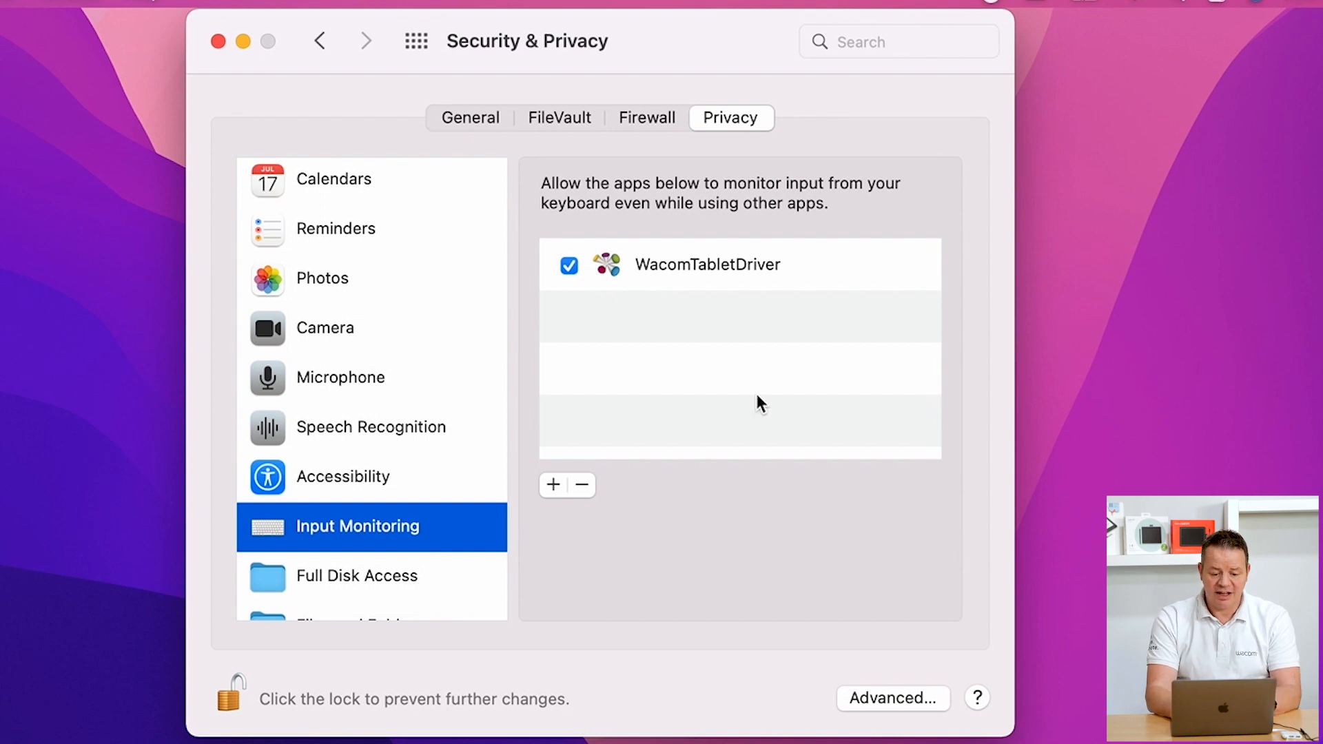
{"action": "left_click", "coordinate": [342, 477]}
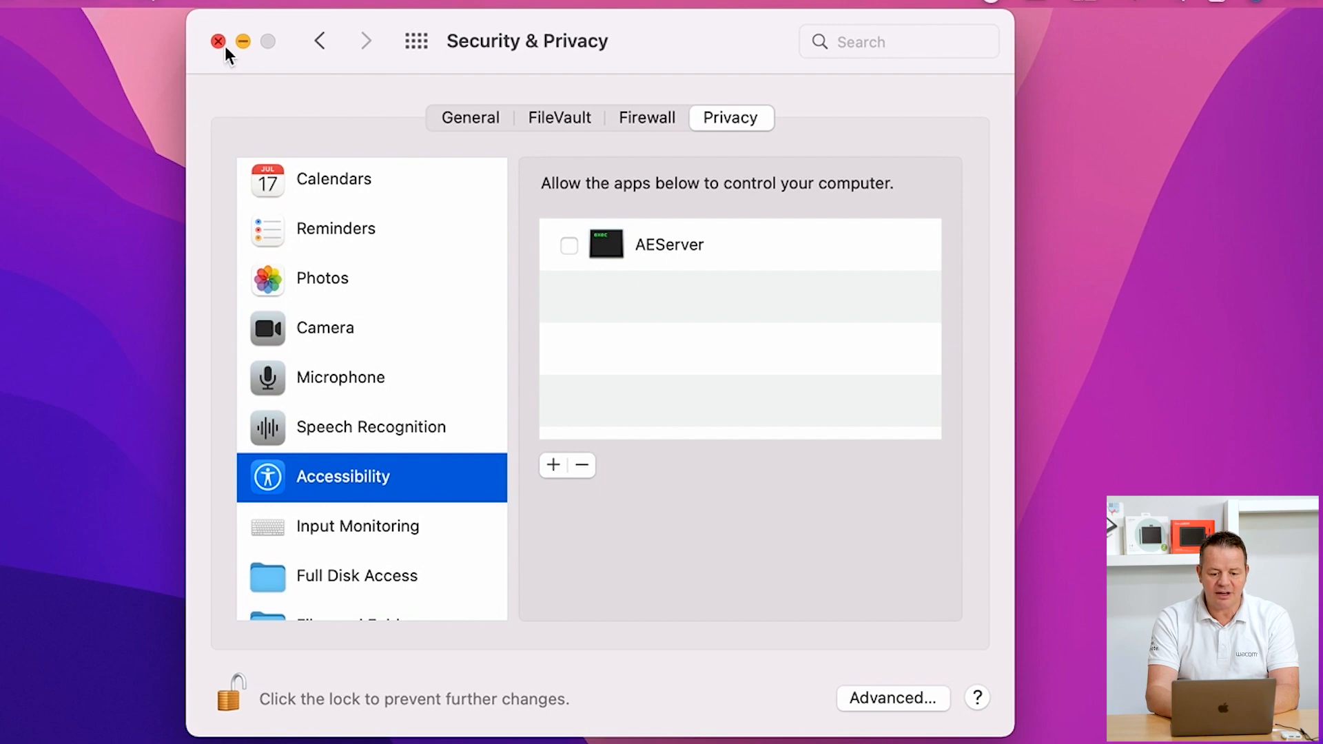
- Close Security & Privacy and accept the com.wacom.IOManager alert's Open System Preferences offer
{"action": "left_click", "coordinate": [219, 42]}
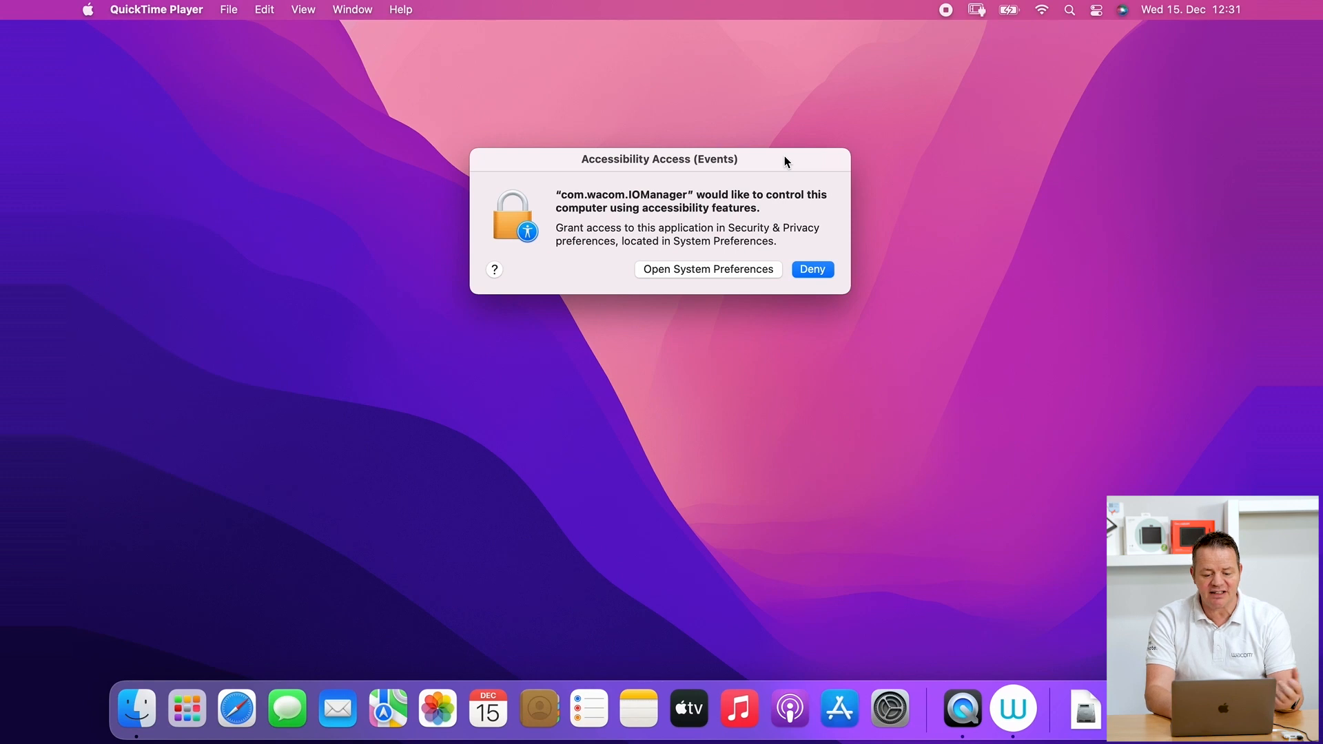
{"action": "mouse_move", "coordinate": [802, 237]}
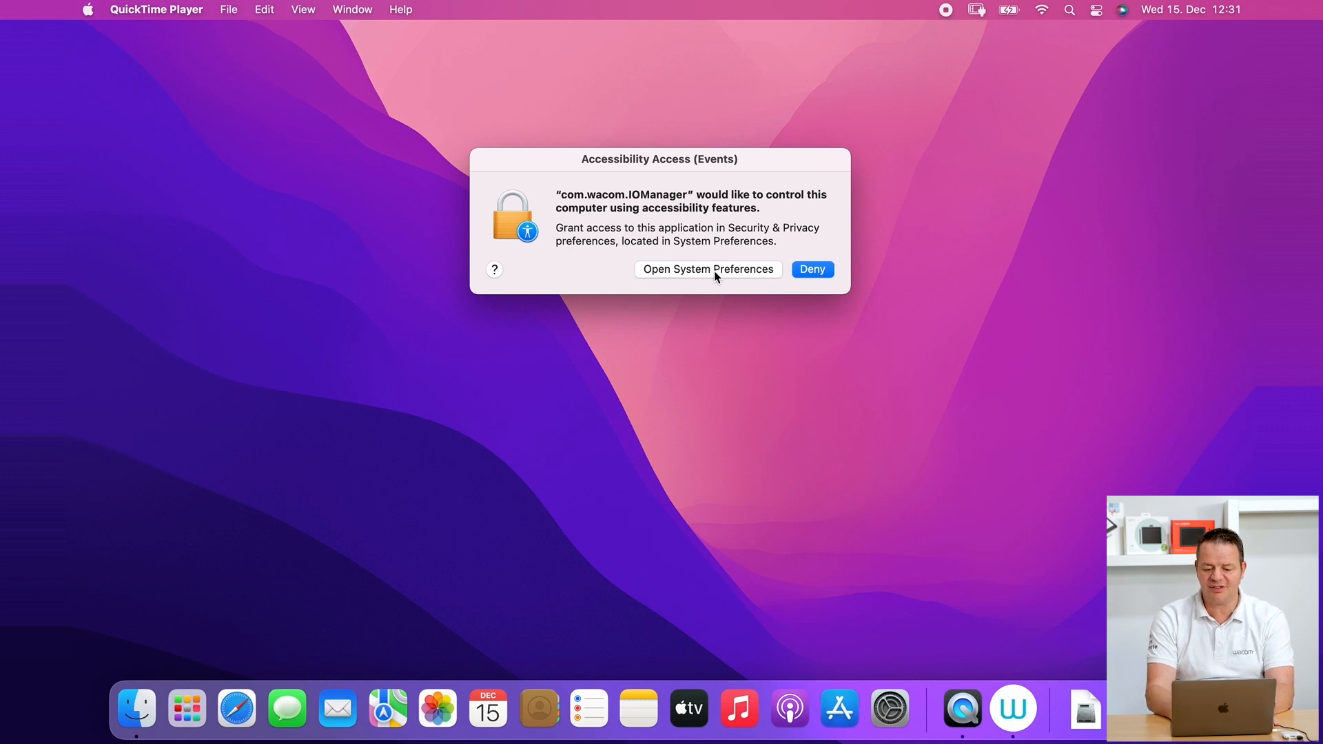
{"action": "left_click", "coordinate": [709, 270]}
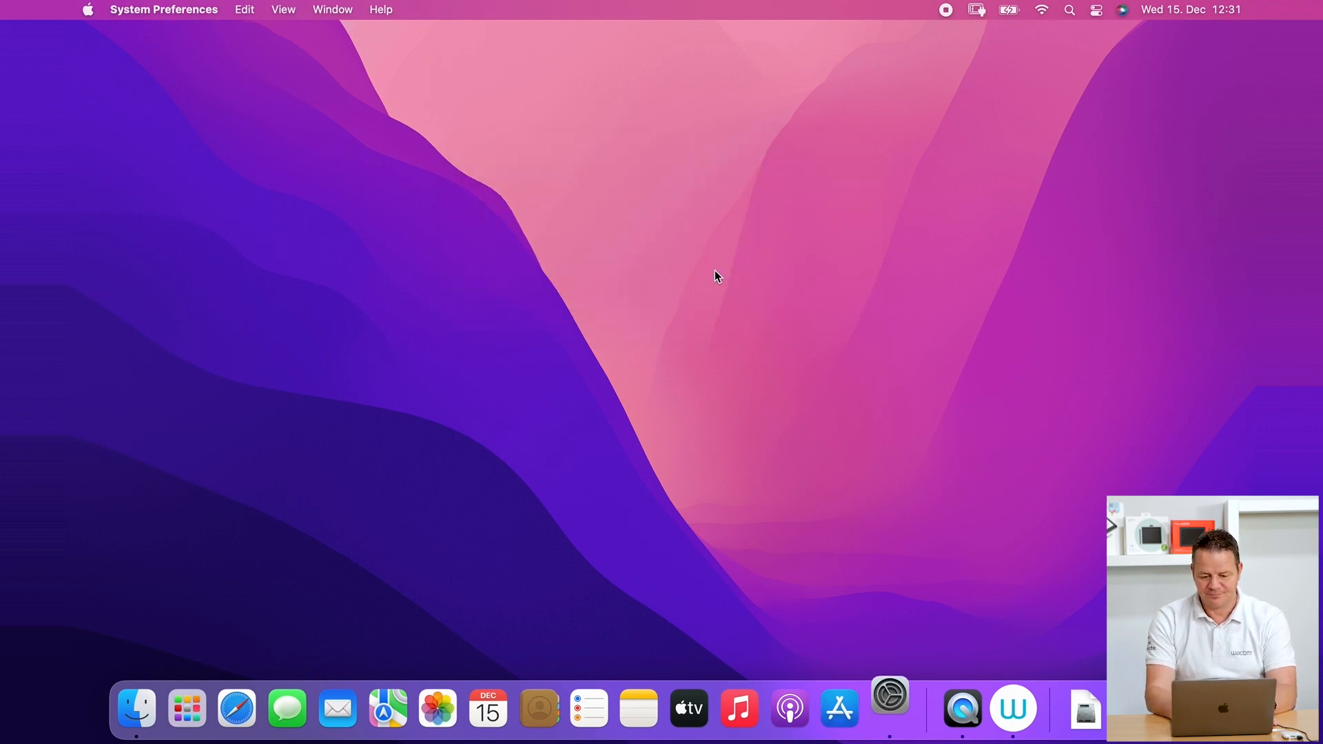
- Show the locked Accessibility list now listing com.wacom.IOManager unchecked beside AEServer
{"action": "left_click", "coordinate": [890, 709]}
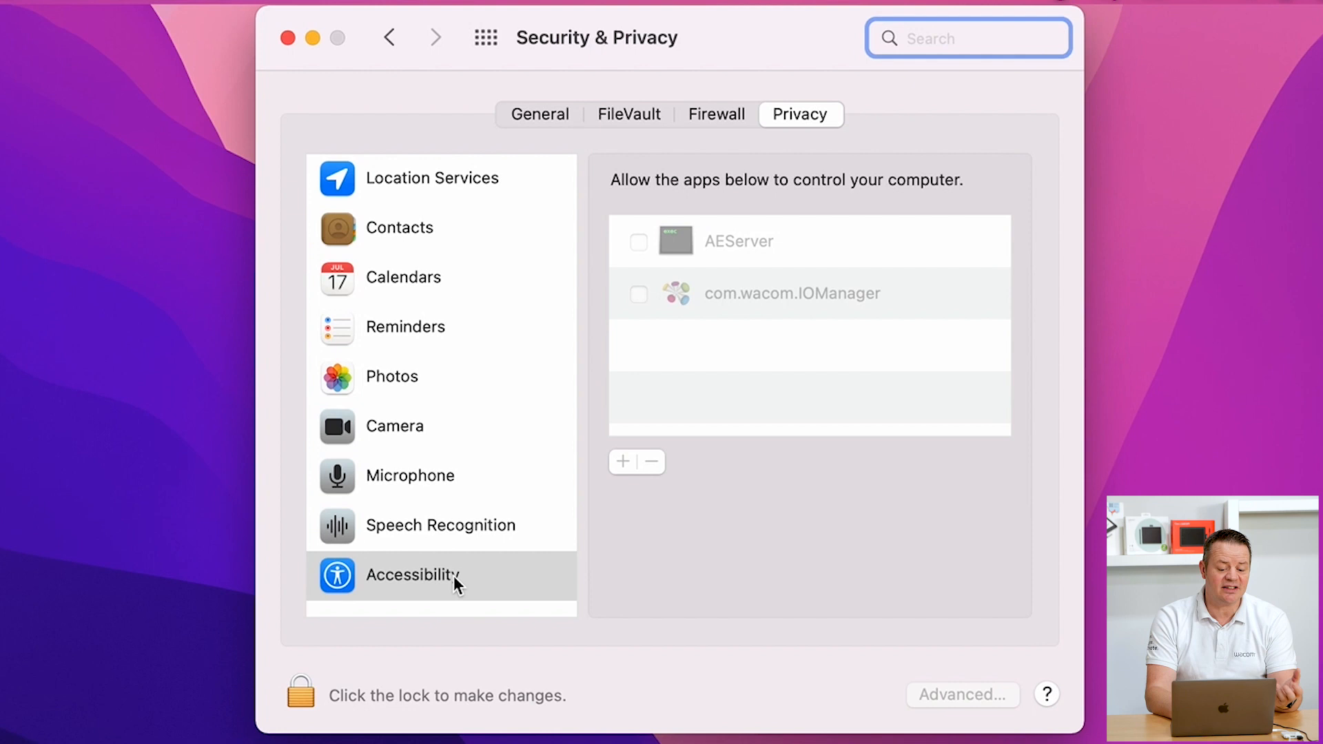
{"action": "mouse_move", "coordinate": [724, 511]}
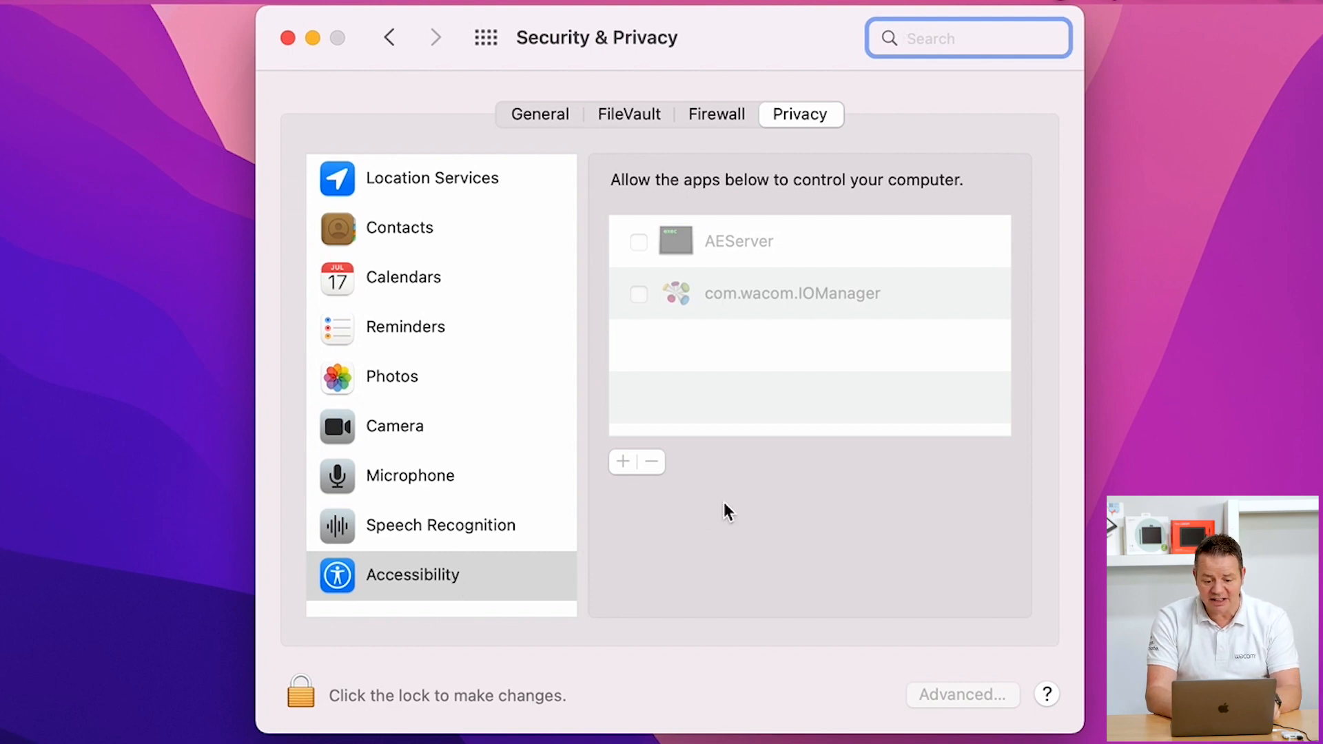
{"action": "mouse_move", "coordinate": [774, 319]}
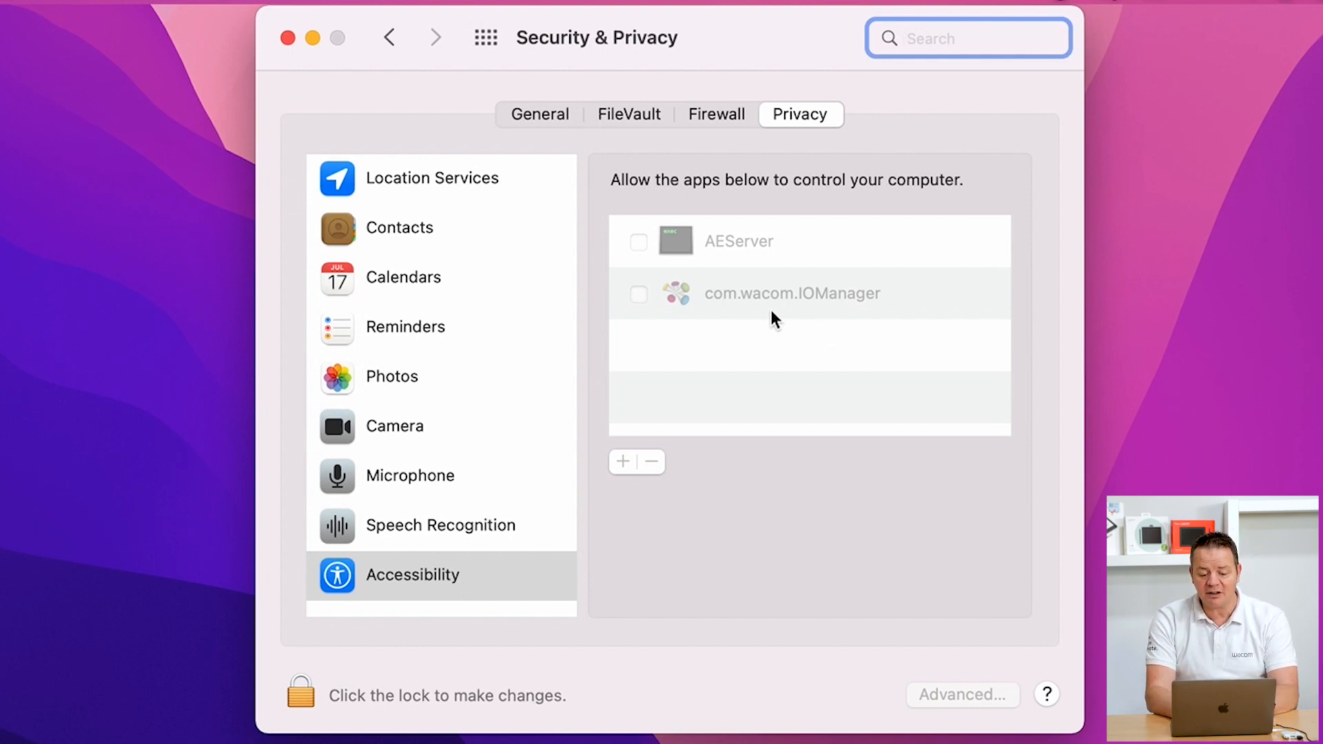
{"action": "mouse_move", "coordinate": [856, 322]}
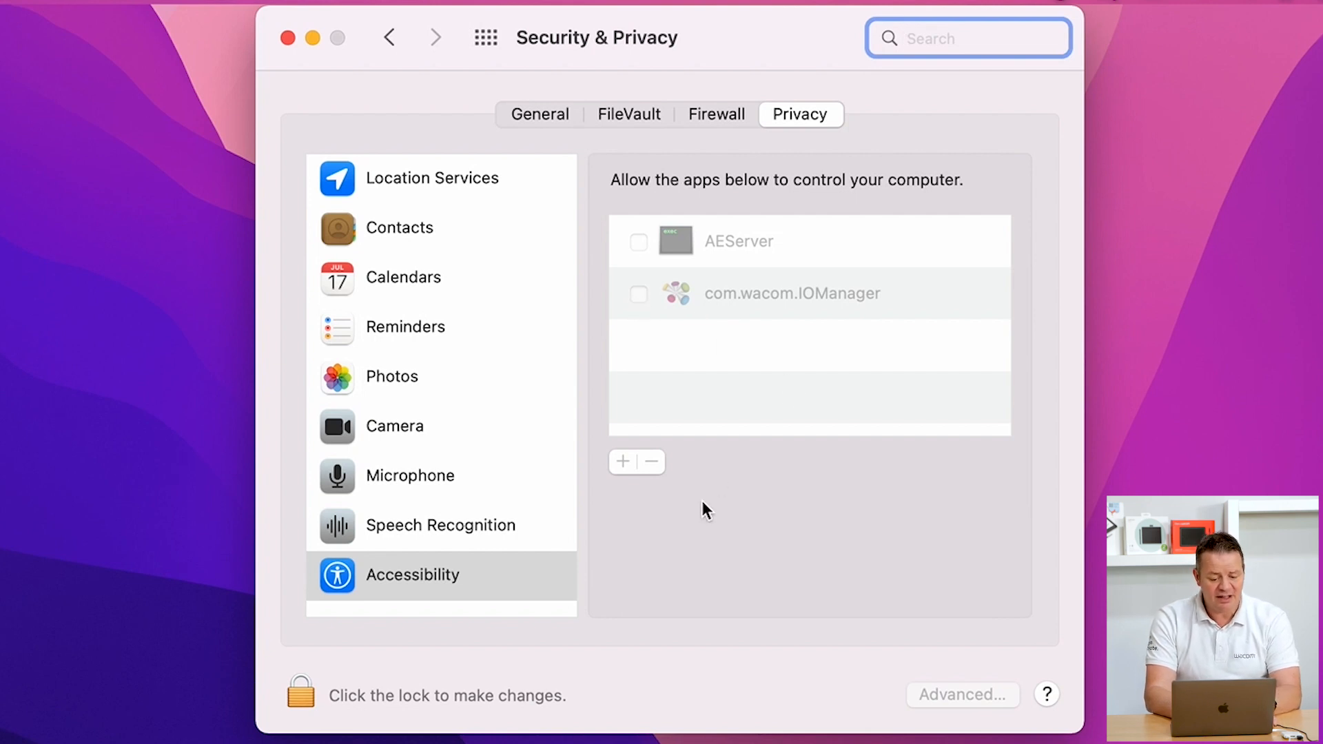
- Unlock the settings, tick com.wacom.IOManager for accessibility control, and lock again
{"action": "left_click", "coordinate": [303, 696]}
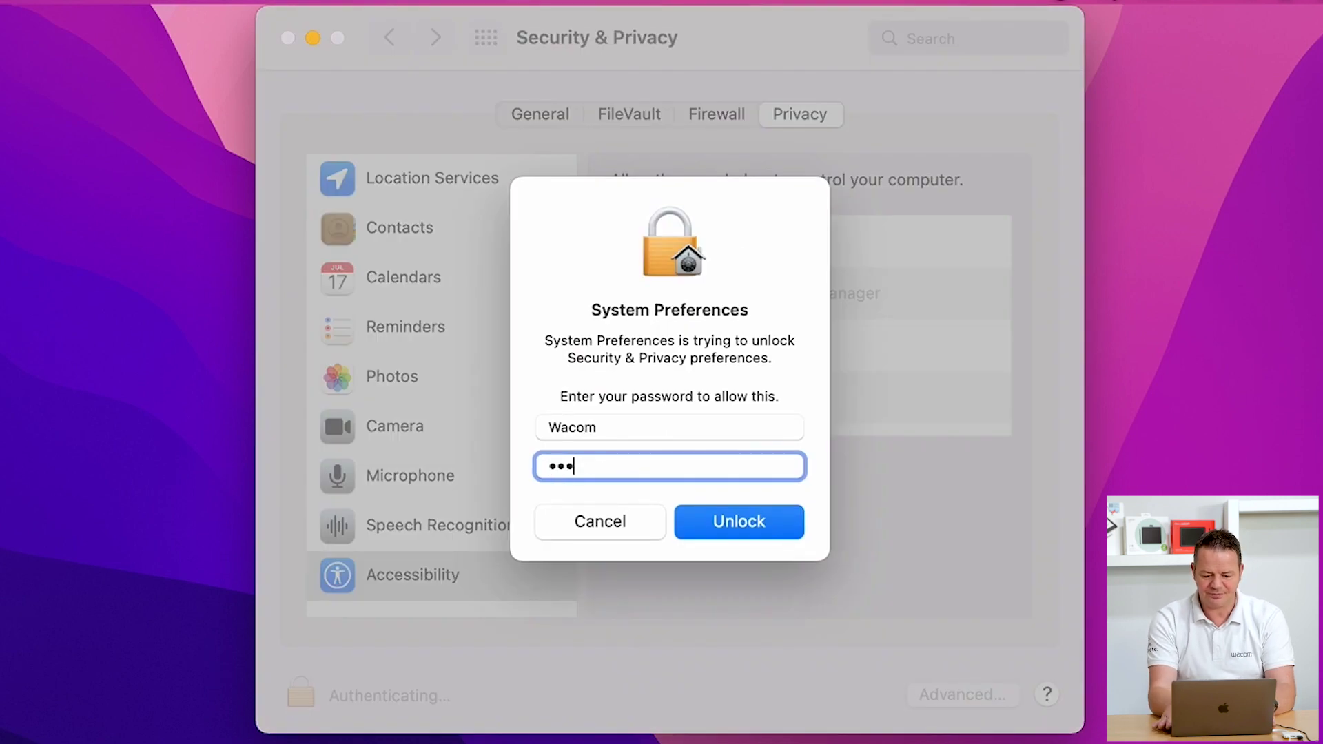
{"action": "left_click", "coordinate": [739, 521]}
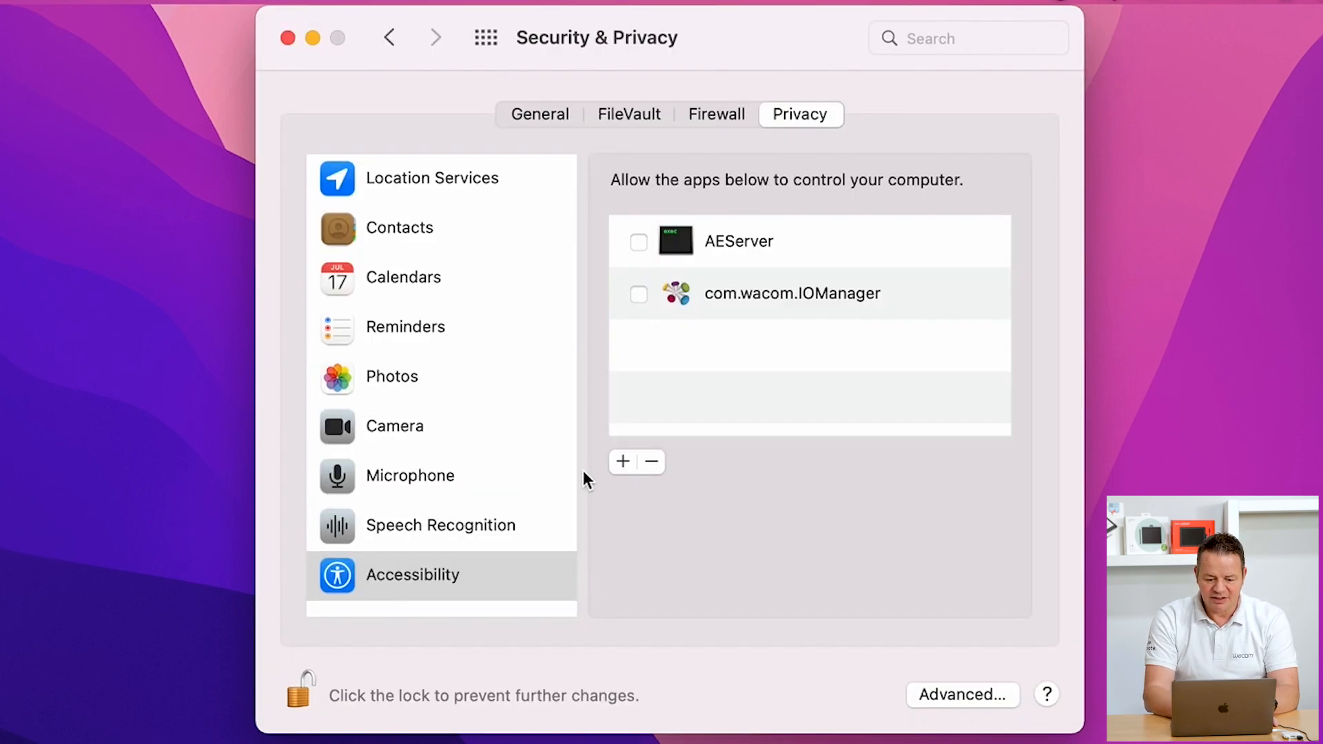
{"action": "left_click", "coordinate": [638, 293]}
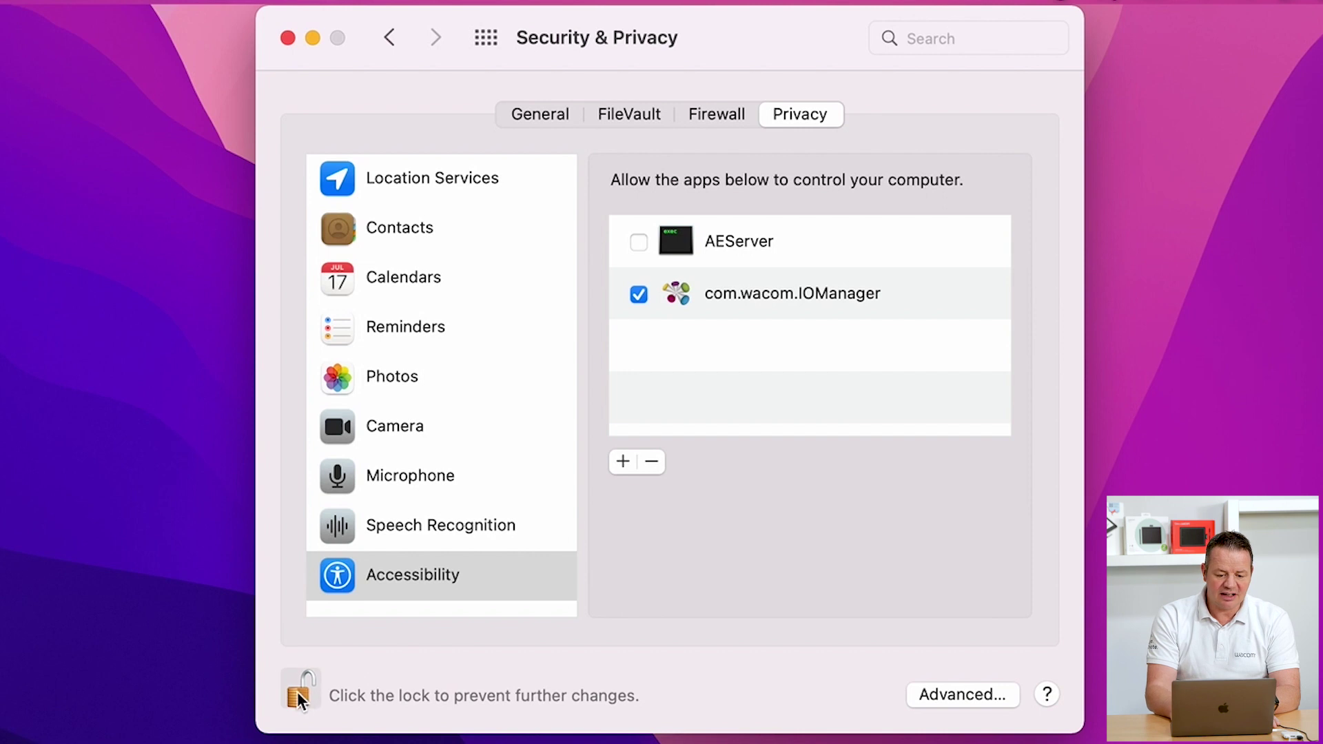
{"action": "left_click", "coordinate": [287, 39]}
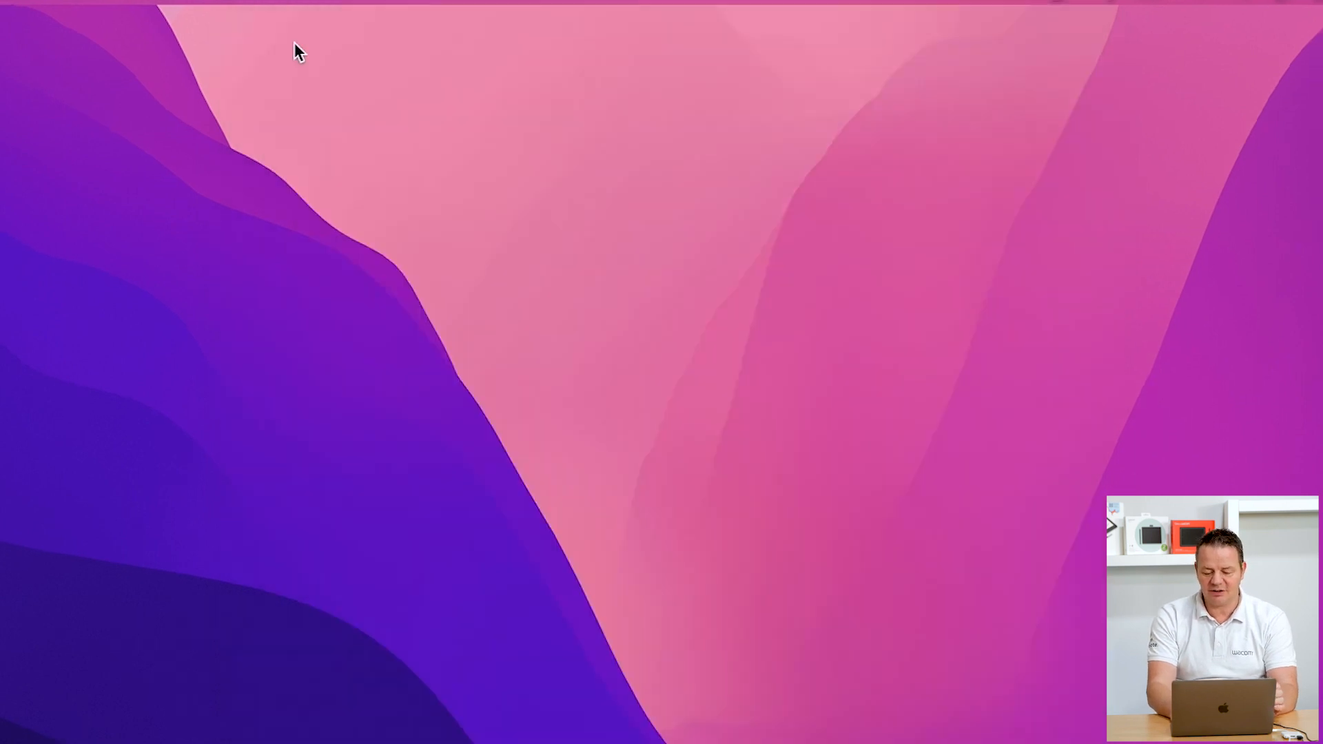